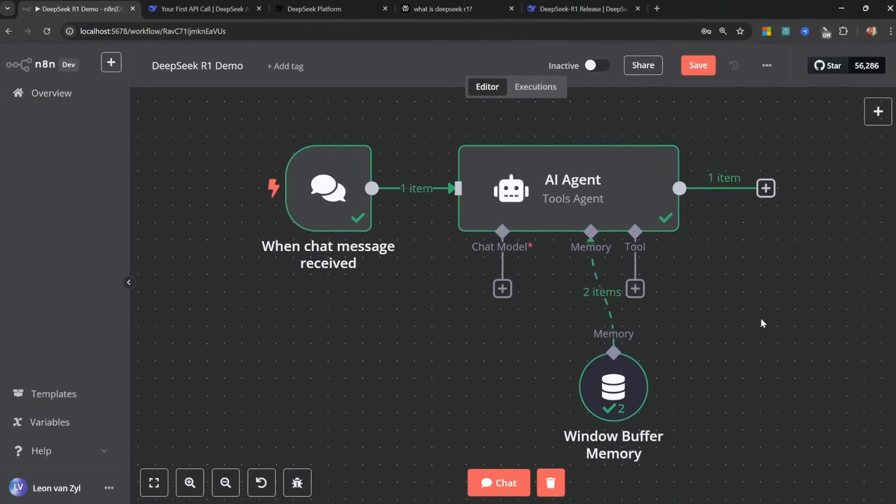
# Step: Return from the deepseek-r1 library page to the ollama.com home page and the n8n tab
pyautogui.click(579, 9)
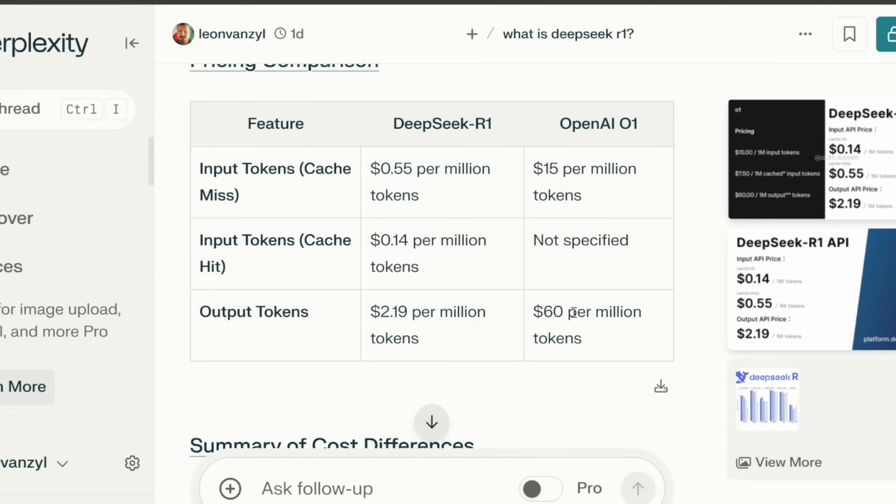
pyautogui.doubleClick(381, 312)
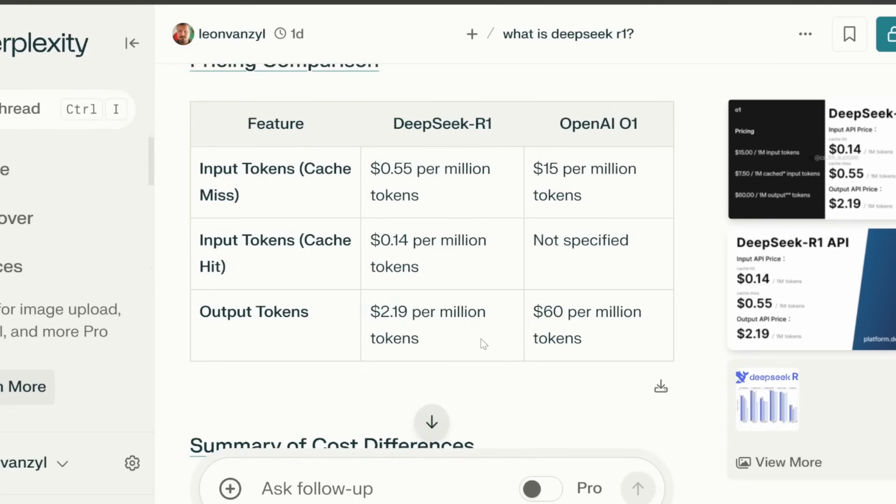
pyautogui.click(457, 11)
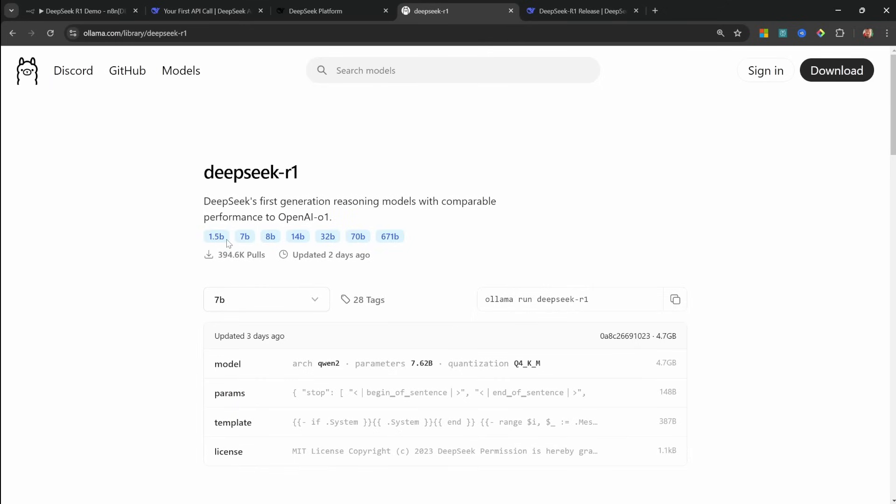
pyautogui.click(81, 11)
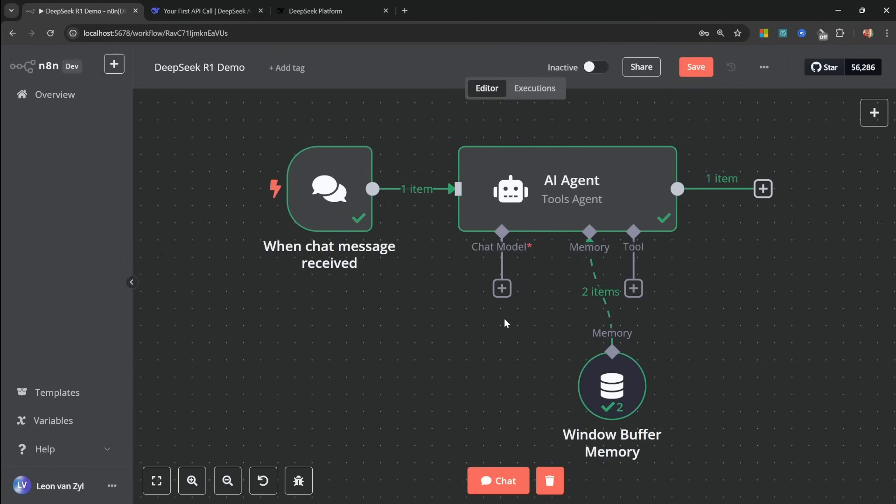
pyautogui.moveTo(500, 359)
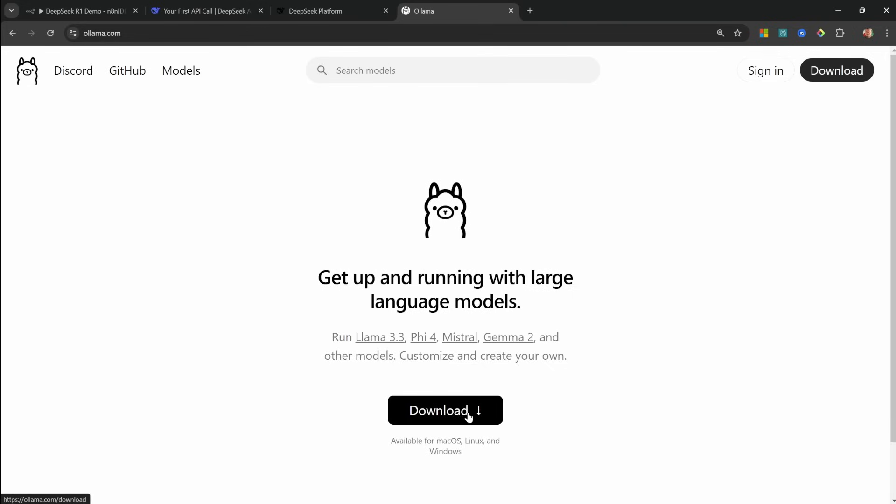
# Step: Browse Ollama's models to deepseek-r1 and choose its 14b variant
pyautogui.click(445, 411)
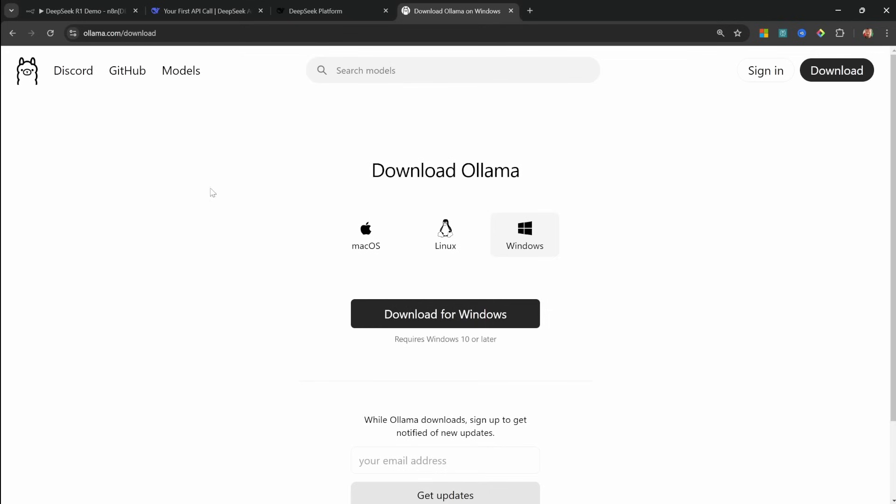
pyautogui.click(181, 70)
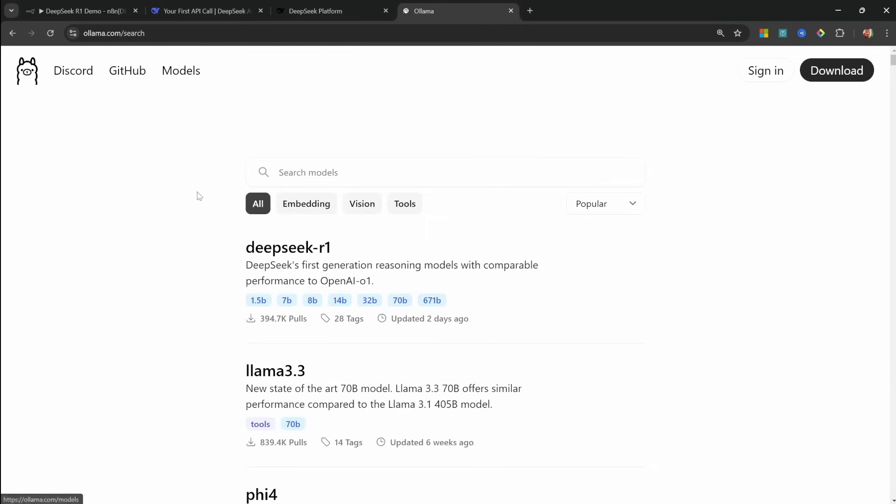
pyautogui.click(289, 247)
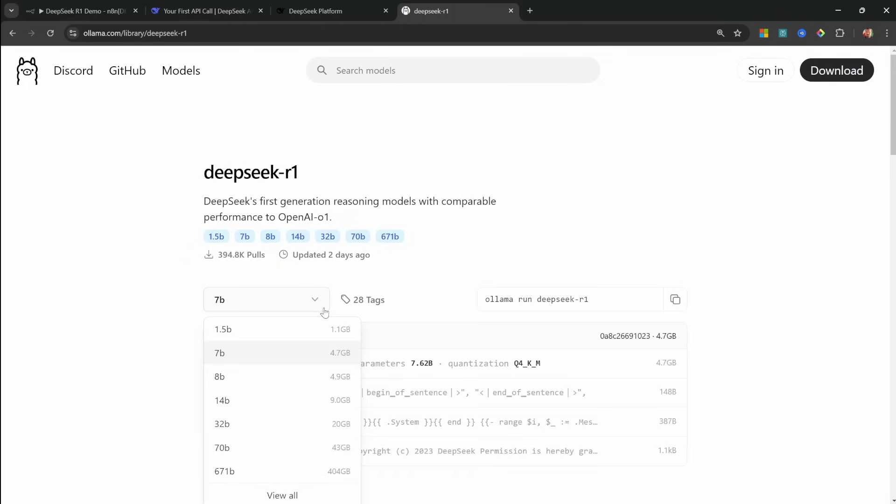
pyautogui.moveTo(230, 346)
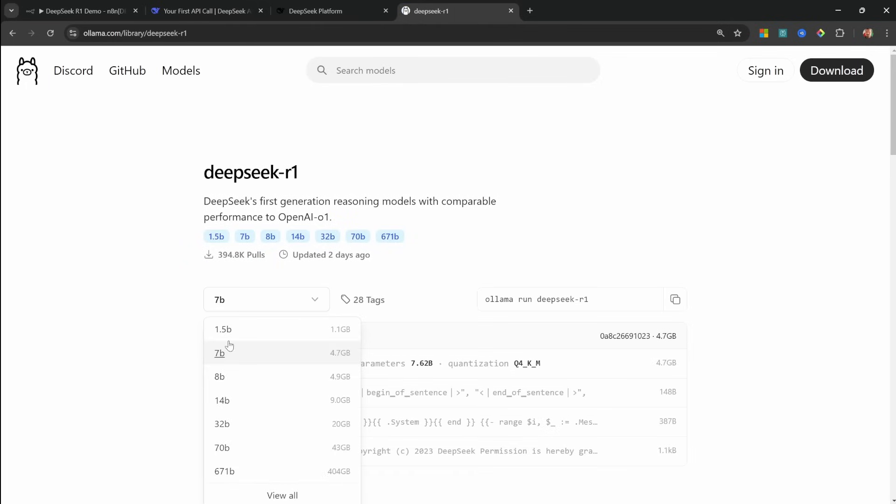
pyautogui.moveTo(228, 354)
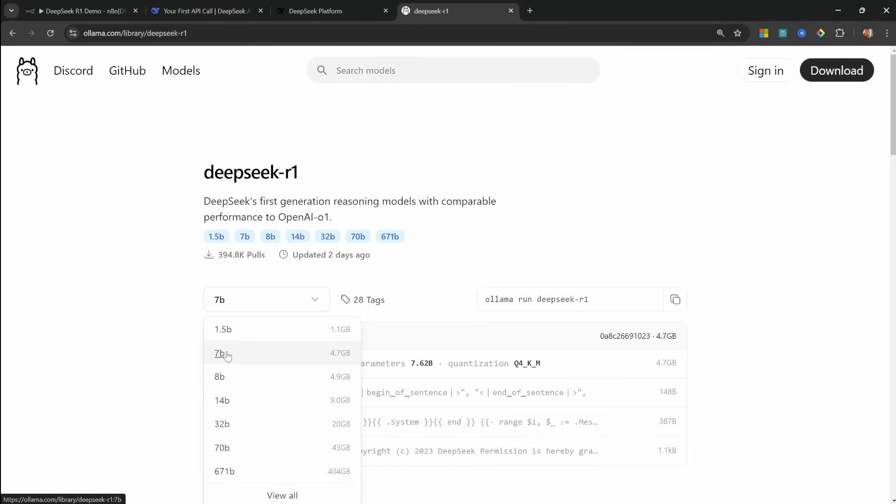
pyautogui.moveTo(229, 358)
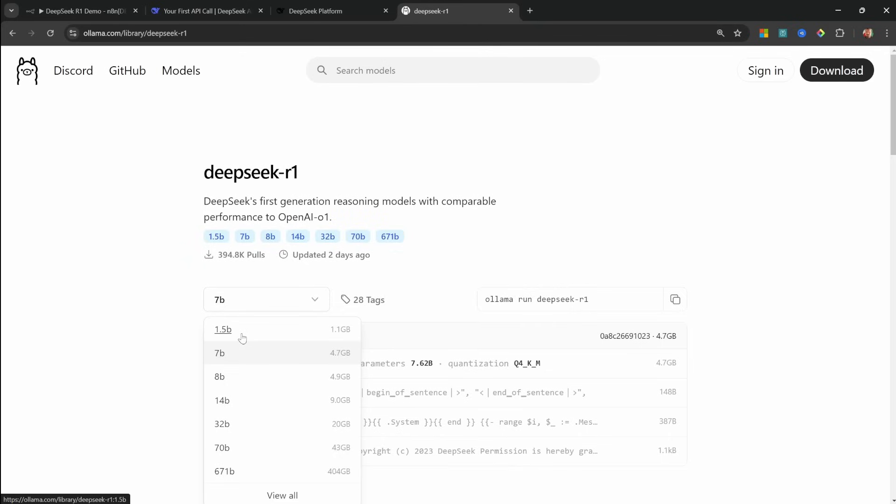
pyautogui.moveTo(297, 352)
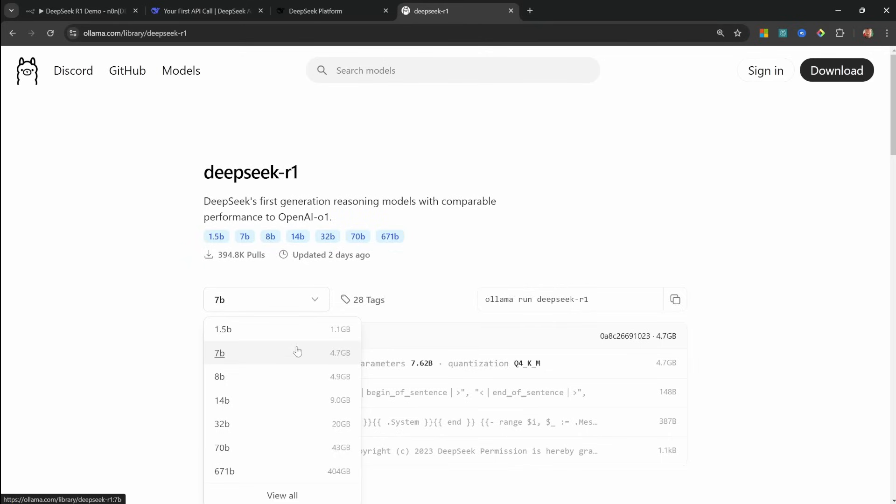
pyautogui.click(222, 401)
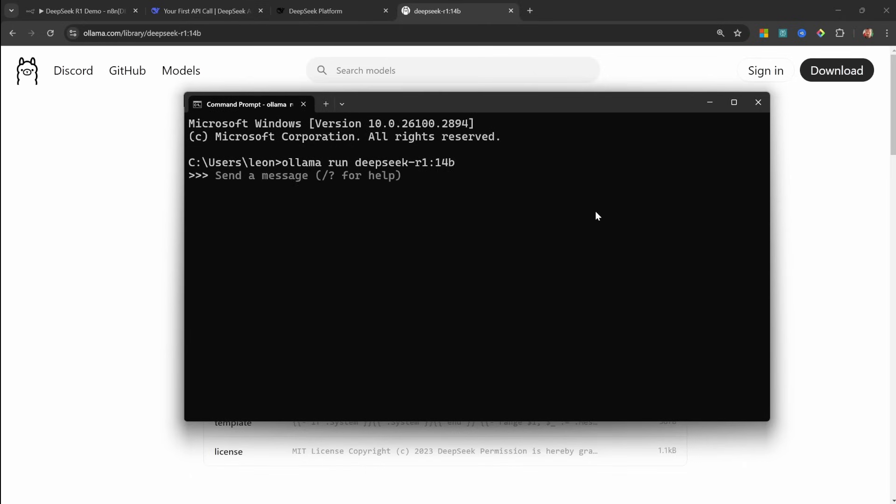
pyautogui.moveTo(503, 218)
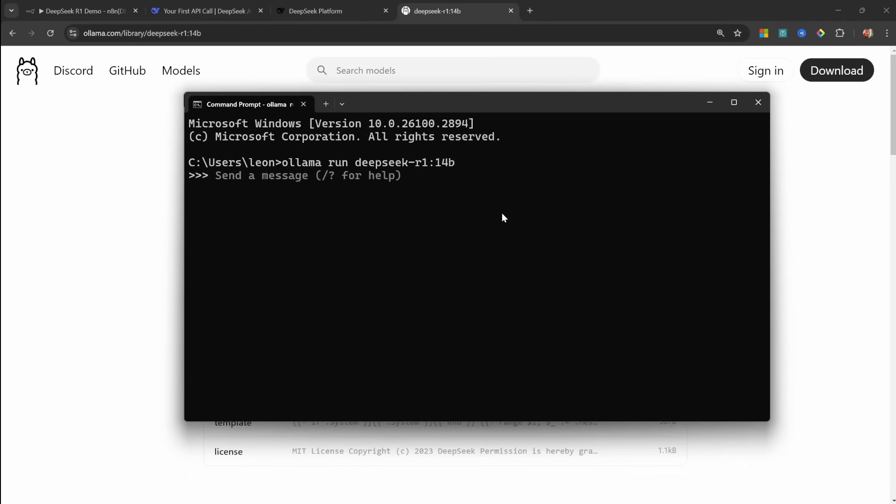
# Step: Send 'Hello' to the local deepseek-r1:14b model, then switch back to n8n
pyautogui.write('Hello')
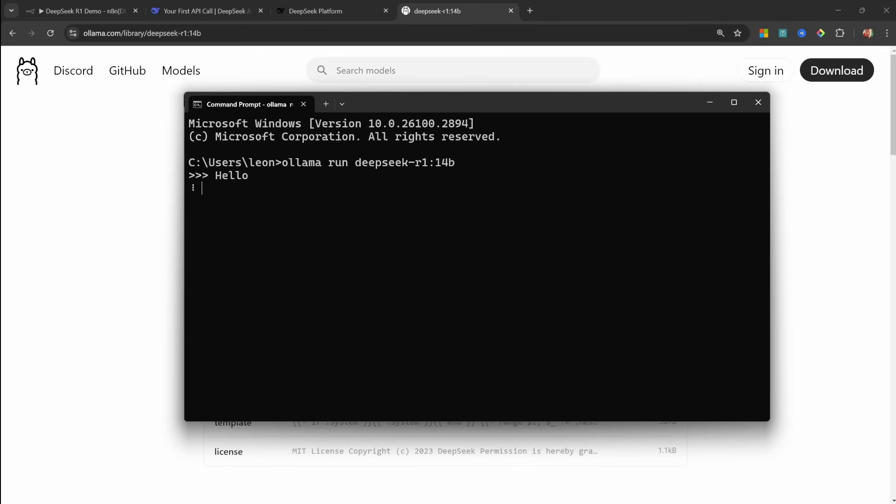
pyautogui.press('enter')
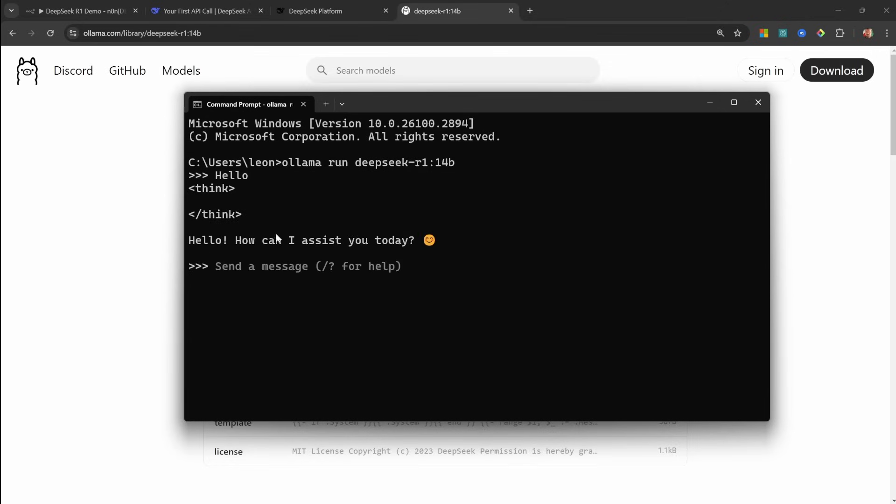
pyautogui.click(80, 10)
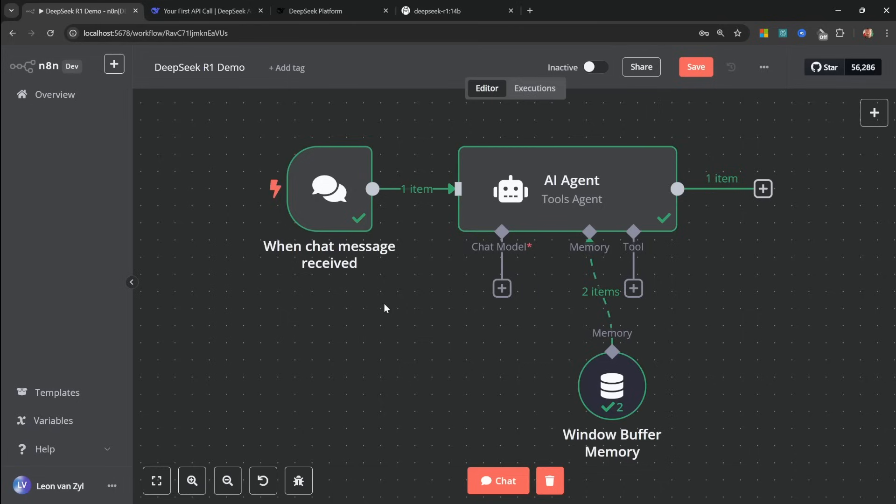
pyautogui.moveTo(326, 274)
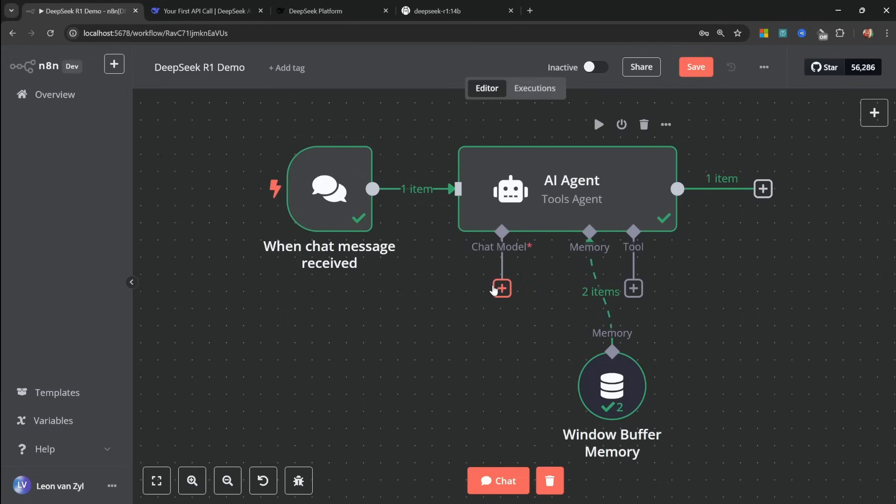
# Step: Add an Ollama Chat Model under the AI Agent and rename it DeepSeek
pyautogui.click(500, 289)
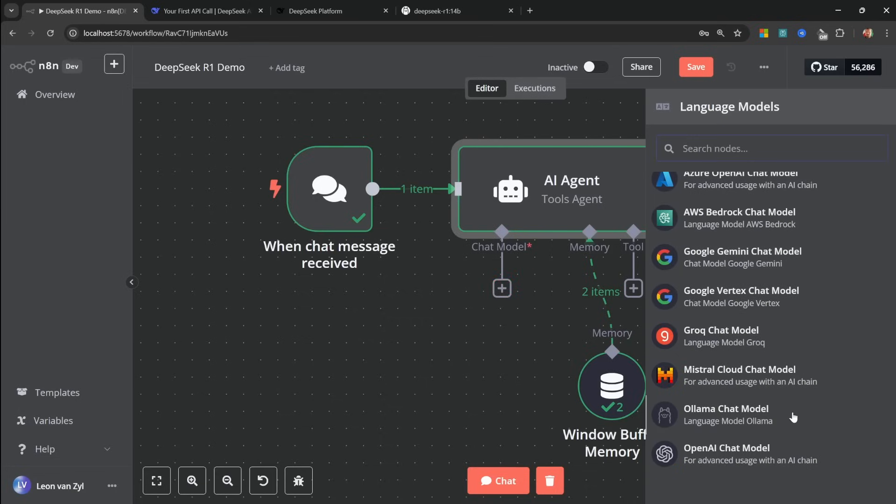
pyautogui.click(726, 414)
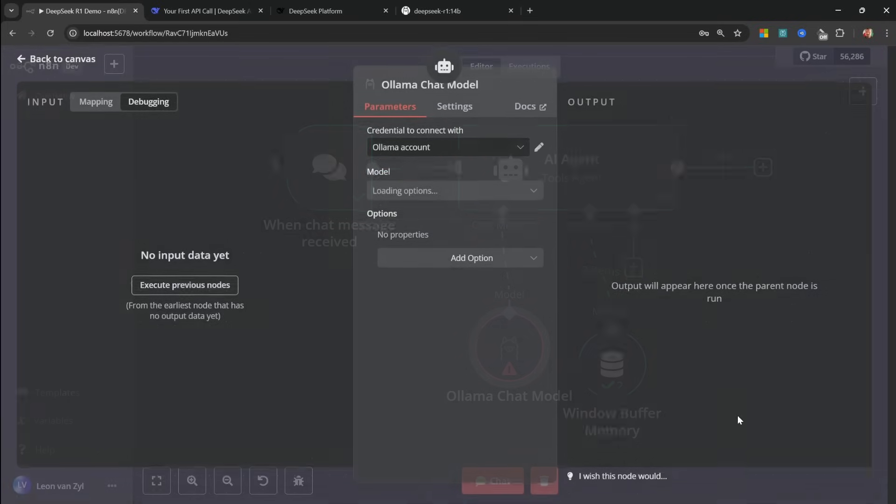
pyautogui.doubleClick(429, 85)
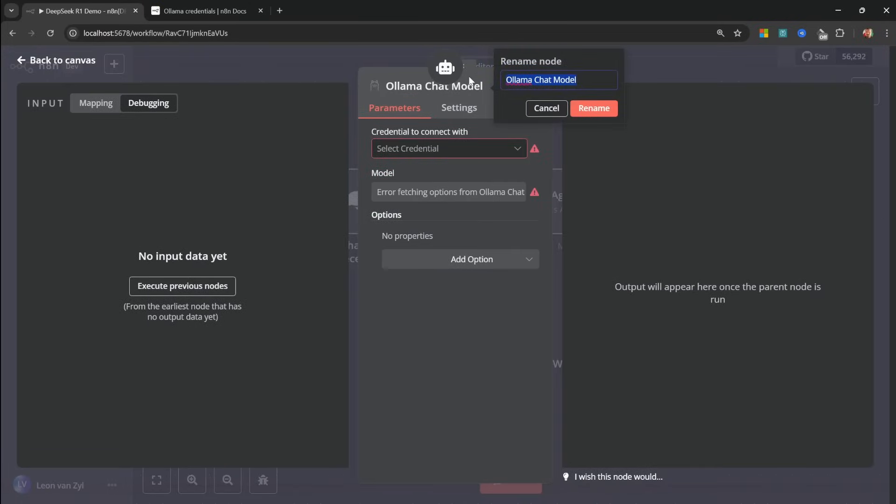
pyautogui.write('DeepSeek')
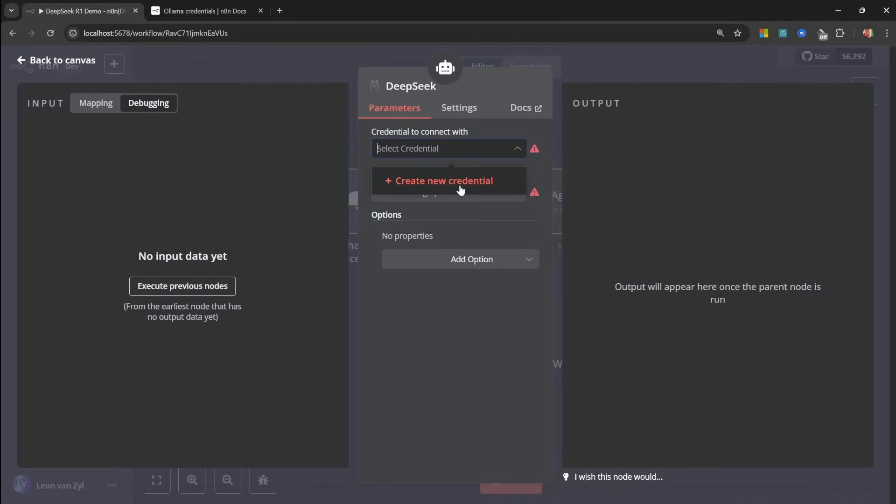
pyautogui.click(445, 180)
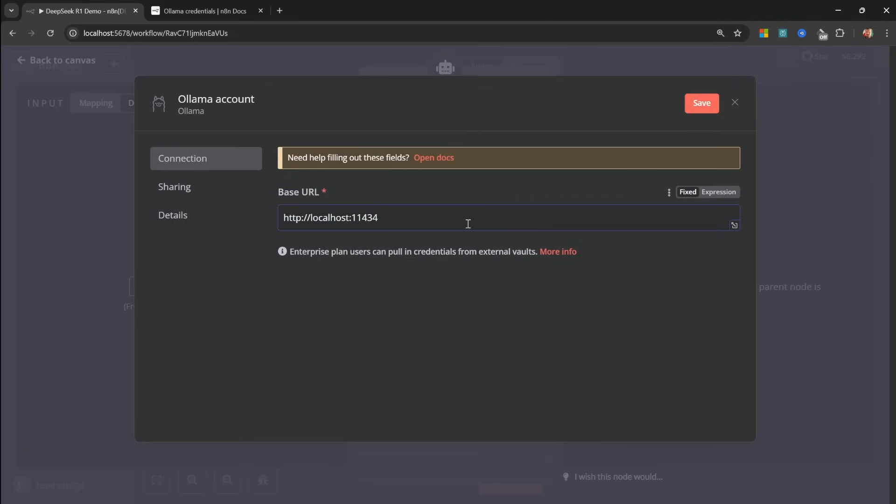
pyautogui.click(701, 102)
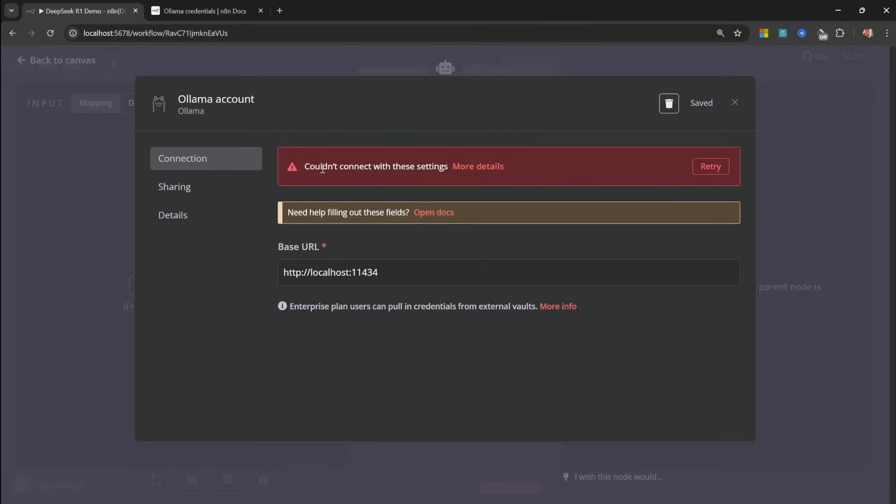
pyautogui.moveTo(403, 193)
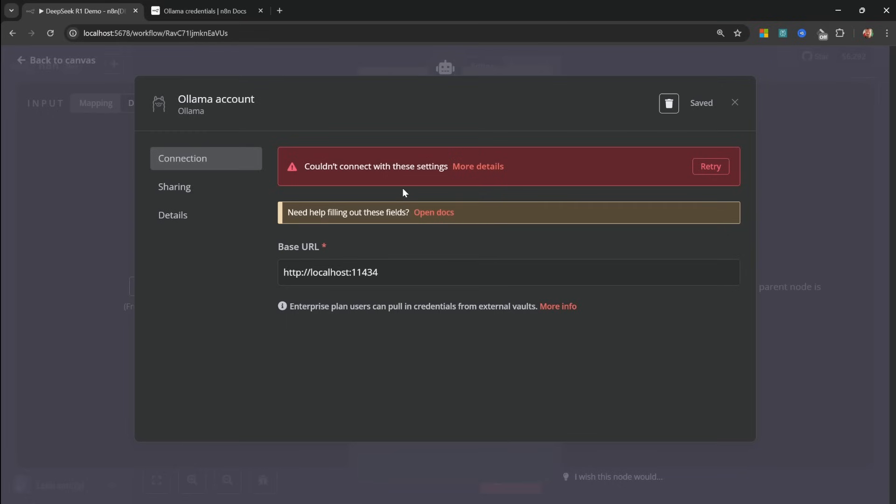
pyautogui.doubleClick(330, 271)
pyautogui.write('127.0.0.1')
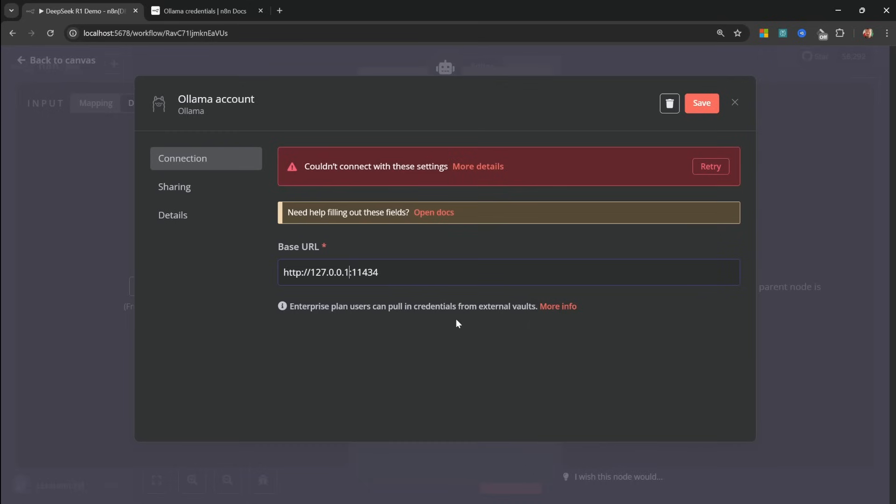
pyautogui.click(709, 166)
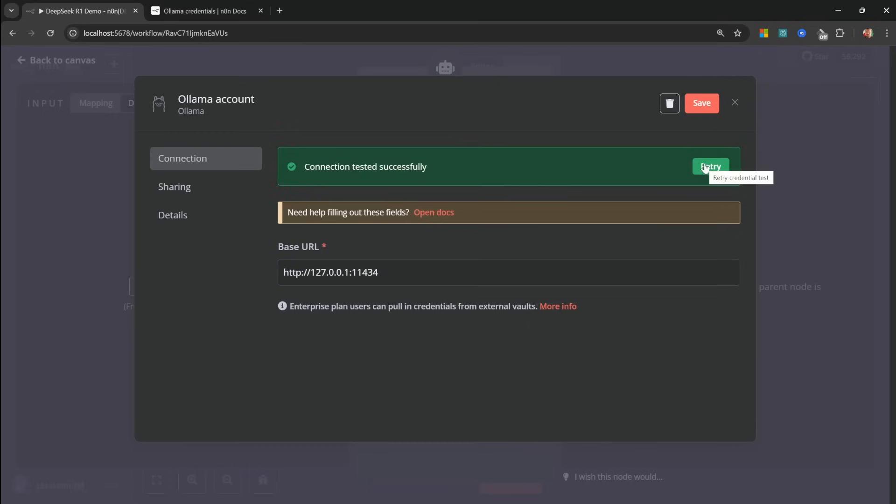
pyautogui.moveTo(708, 119)
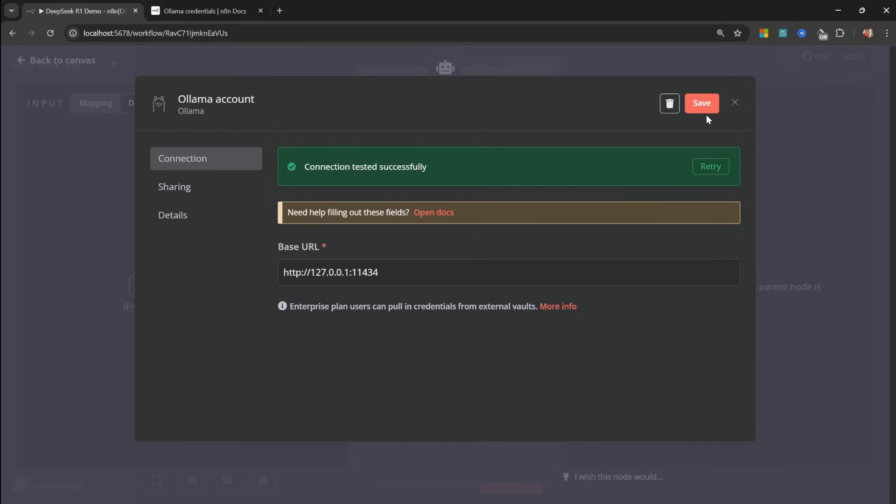
pyautogui.click(701, 103)
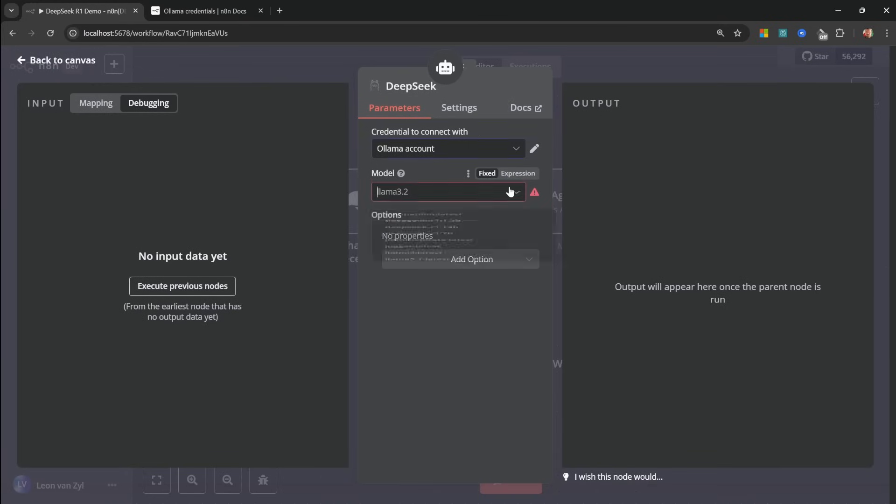
# Step: Load the list of local Ollama models for the DeepSeek node
pyautogui.click(449, 191)
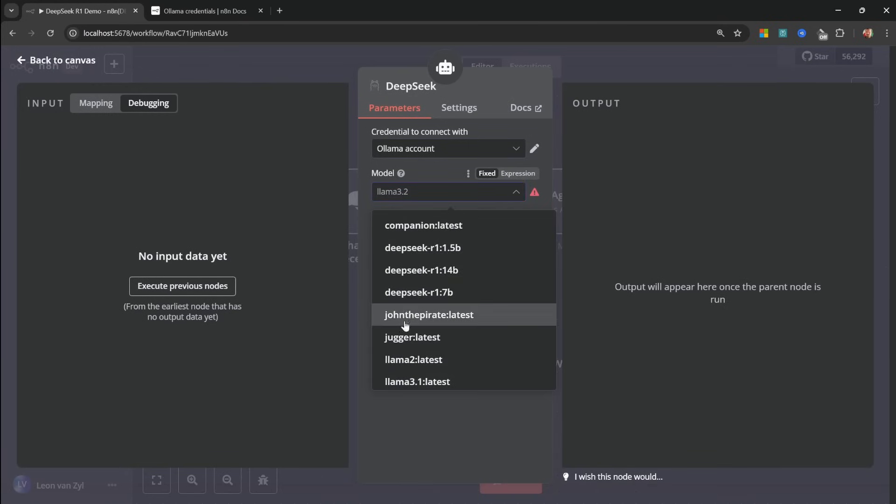
pyautogui.moveTo(482, 254)
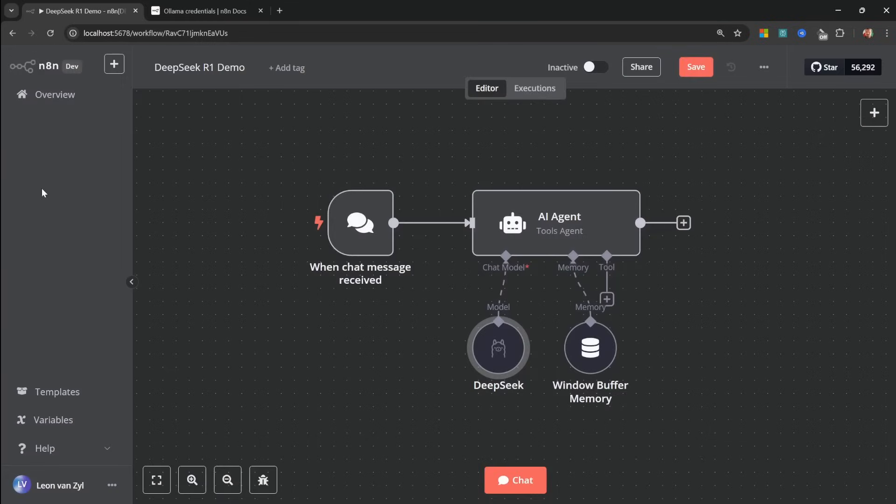
# Step: Ask the agent the Alice/Bob/Charlie height puzzle and read the reply naming David
pyautogui.click(513, 480)
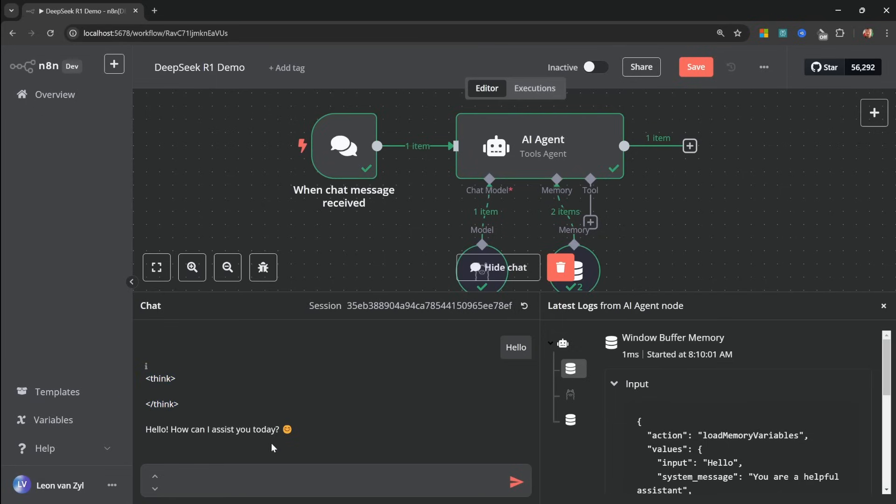
pyautogui.write('If Alice is taller than Bob, and Bob is taller than Charlie, and Charlie is taller than David, who is the shortest person?')
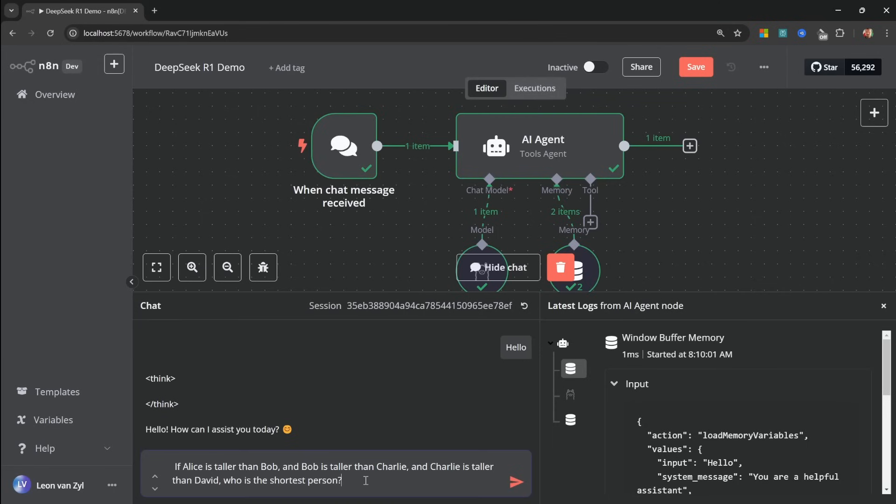
pyautogui.click(515, 481)
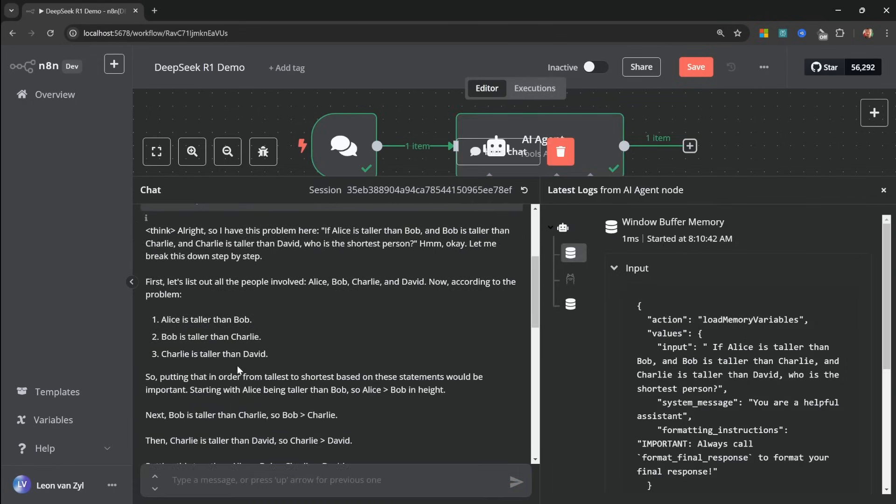
pyautogui.scroll(-3)
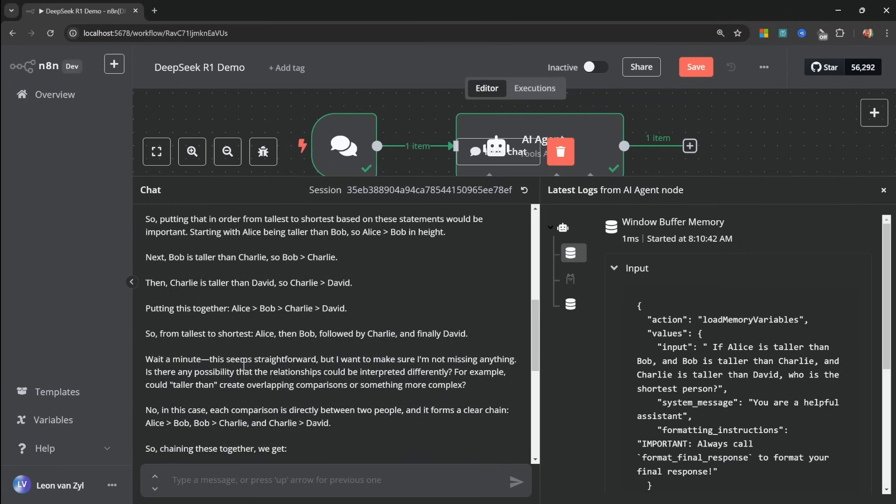
pyautogui.scroll(-3)
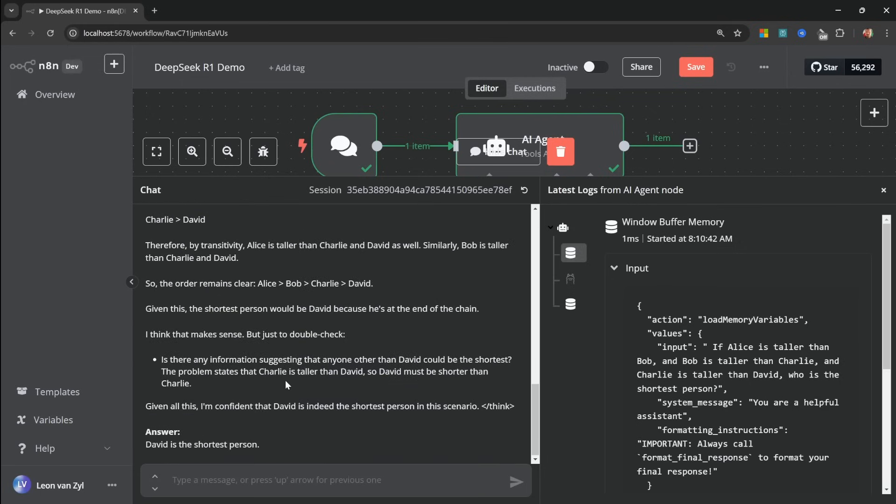
pyautogui.moveTo(279, 452)
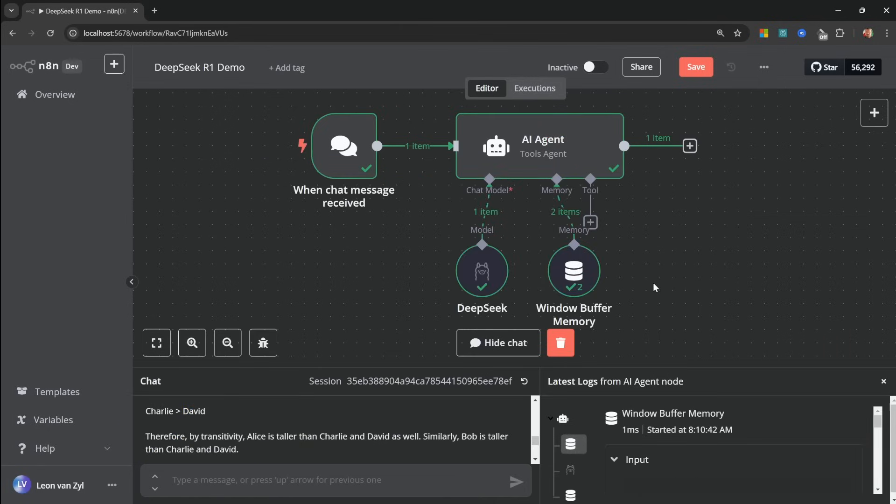
pyautogui.moveTo(648, 292)
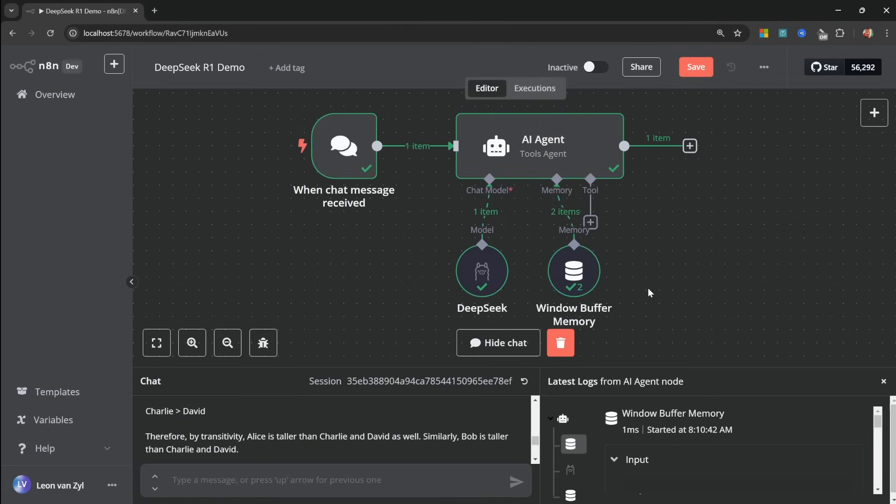
pyautogui.moveTo(657, 278)
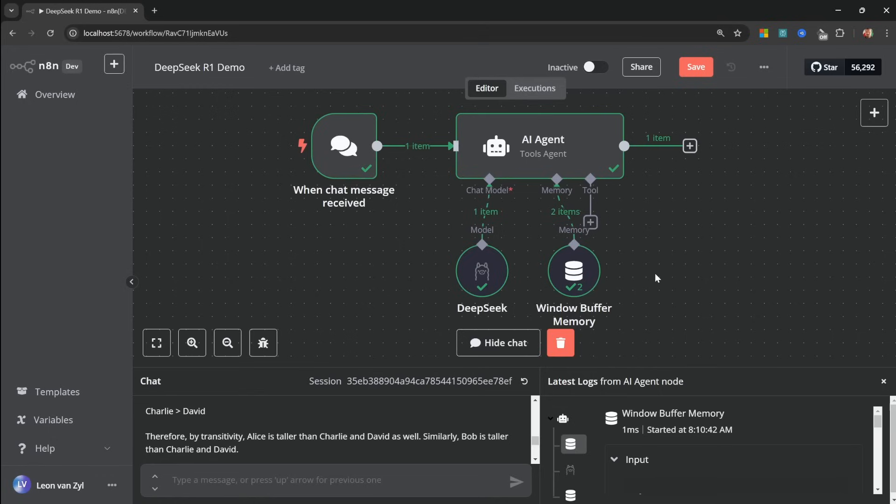
pyautogui.moveTo(656, 331)
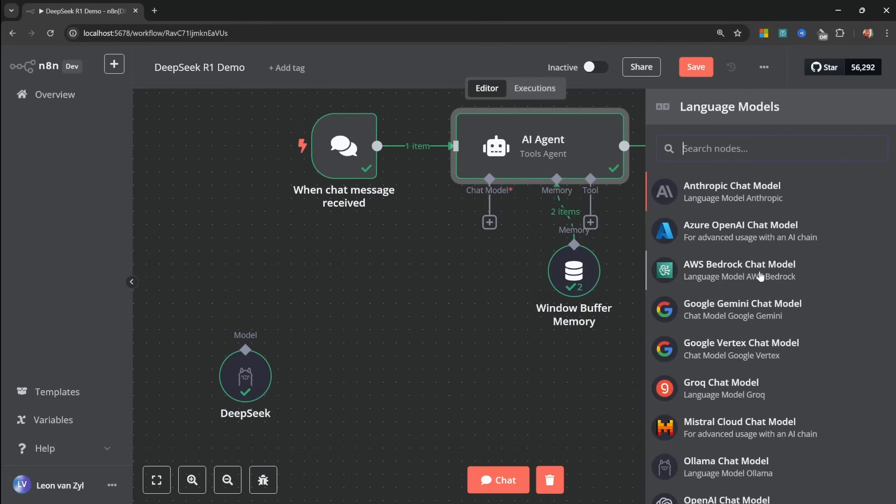
pyautogui.scroll(-3)
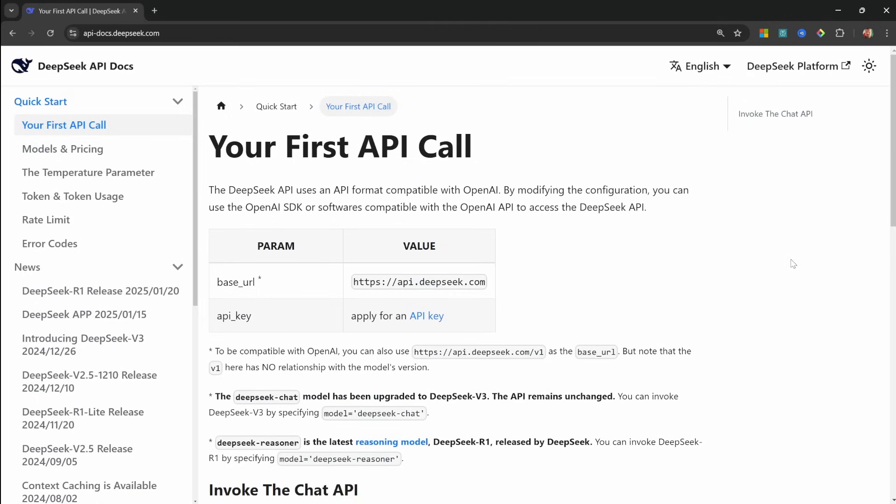
pyautogui.moveTo(759, 190)
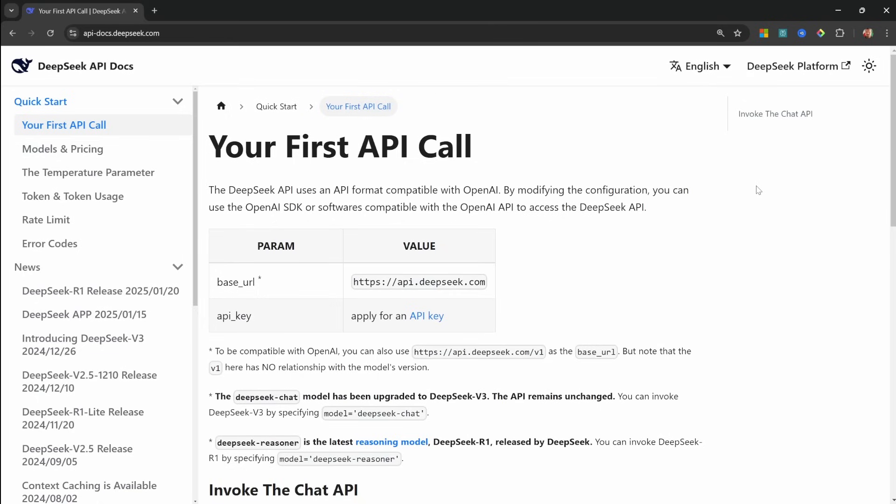
# Step: Scroll to Invoke The Chat API, view the nodejs example and highlight its import line
pyautogui.scroll(-3)
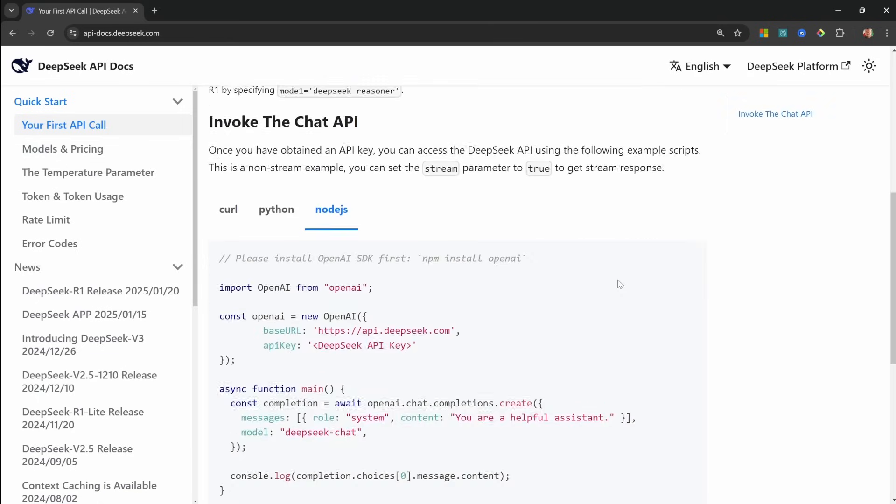
pyautogui.scroll(-3)
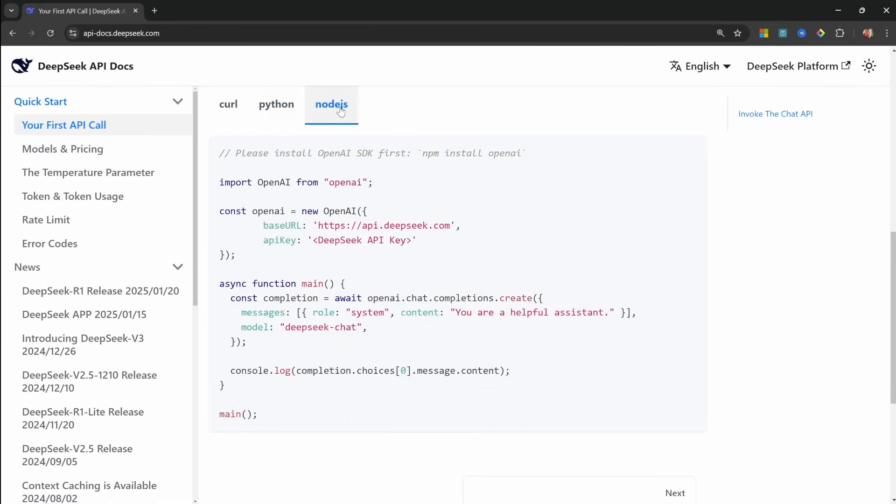
pyautogui.moveTo(368, 112)
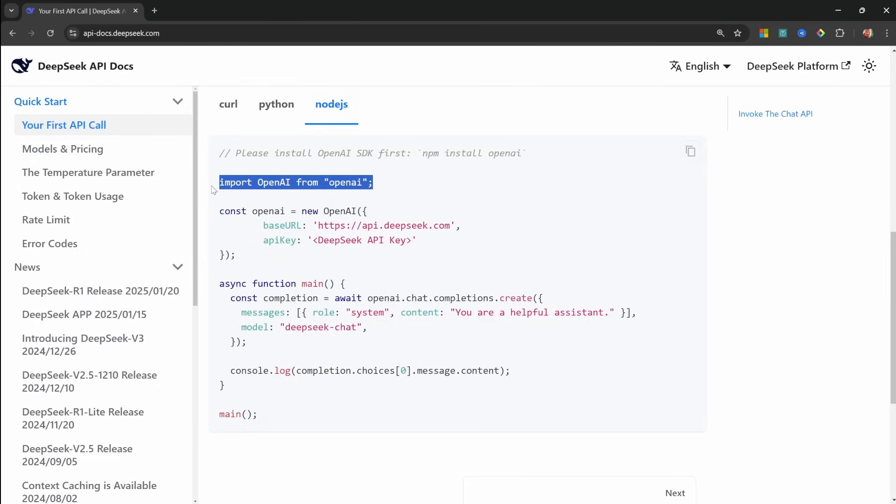
pyautogui.click(414, 184)
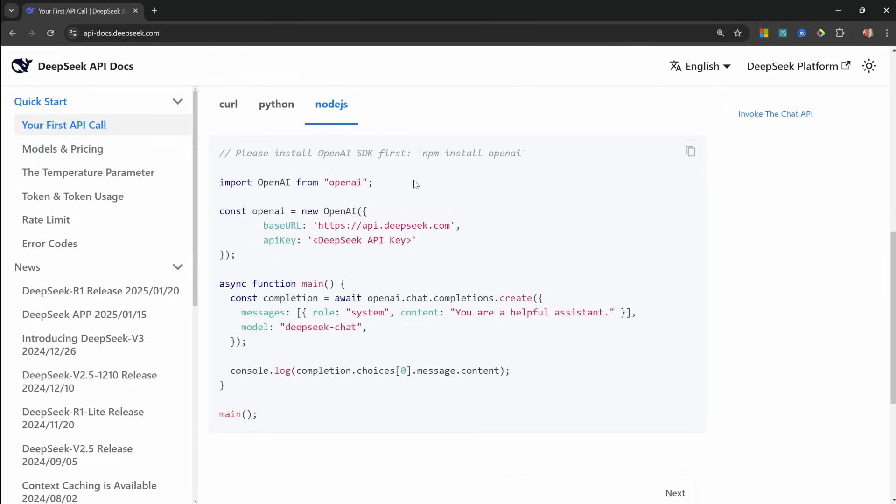
pyautogui.moveTo(291, 182); pyautogui.dragTo(372, 182)
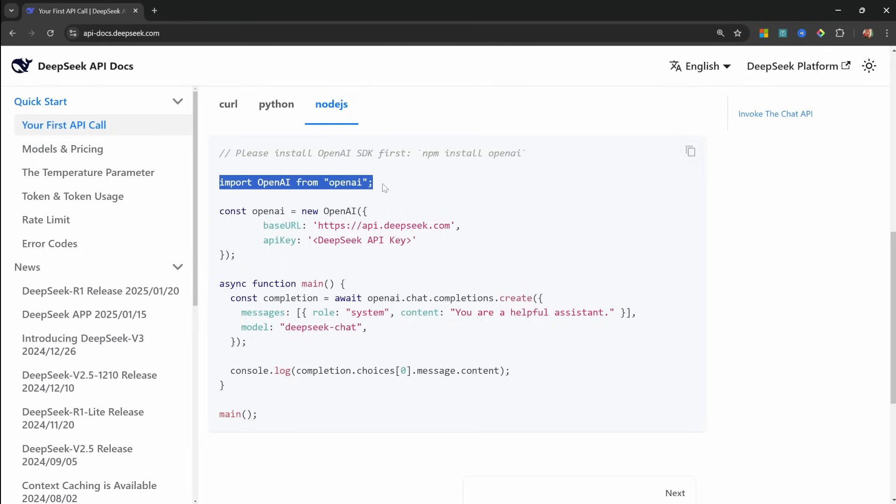
pyautogui.moveTo(386, 190)
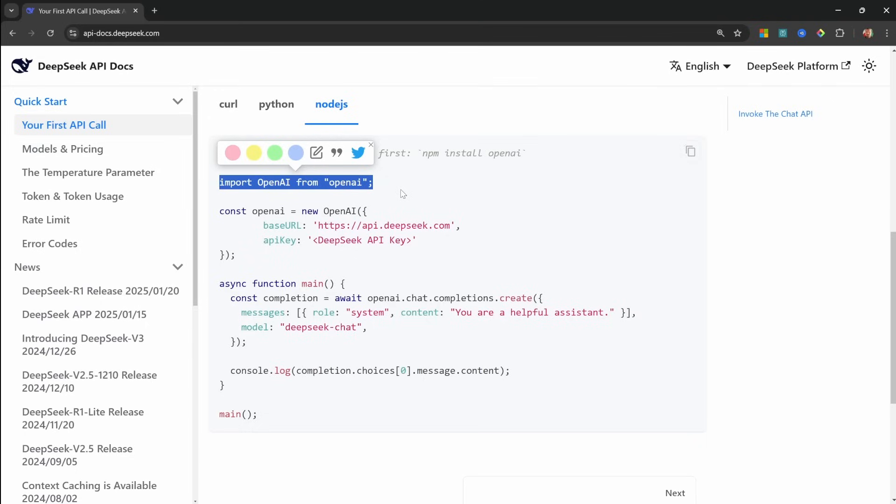
pyautogui.click(370, 143)
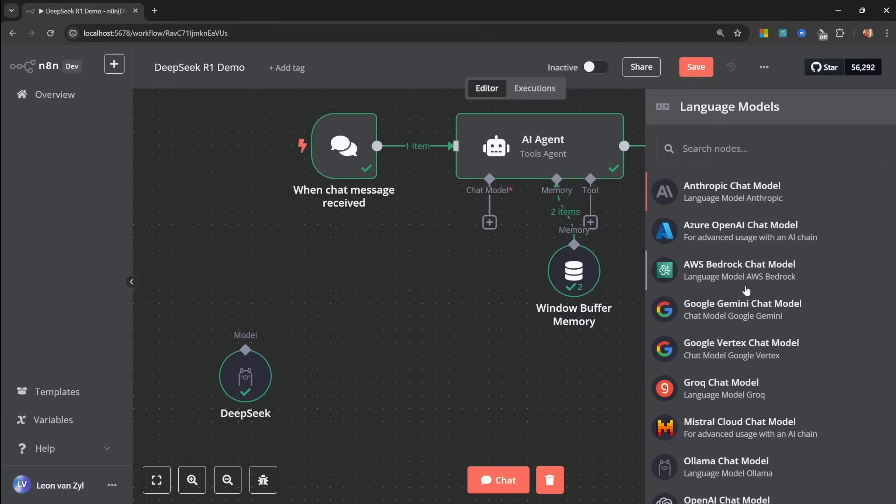
# Step: Add an OpenAI Chat Model, rename it DeepSeek Cloud and list its connectable credentials
pyautogui.scroll(-3)
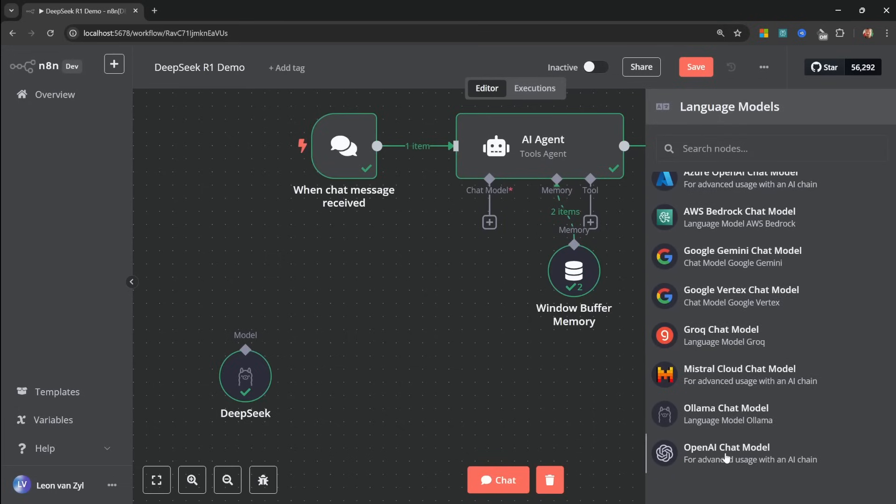
pyautogui.click(726, 452)
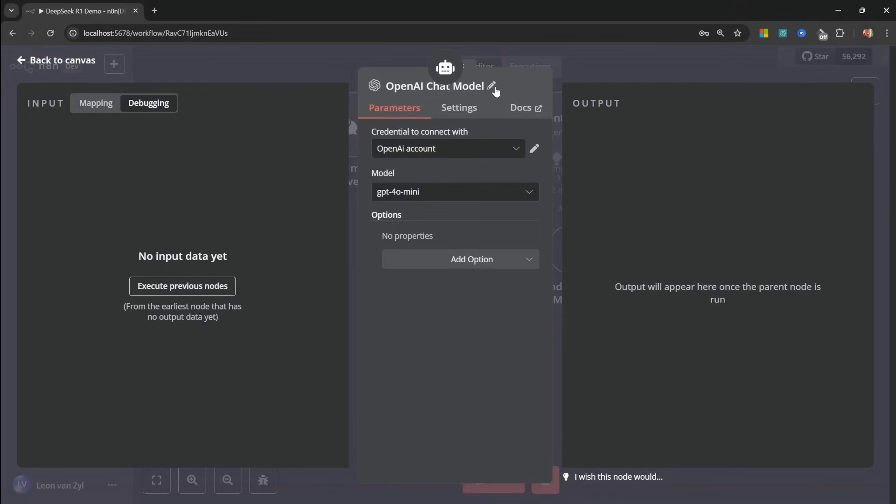
pyautogui.click(492, 86)
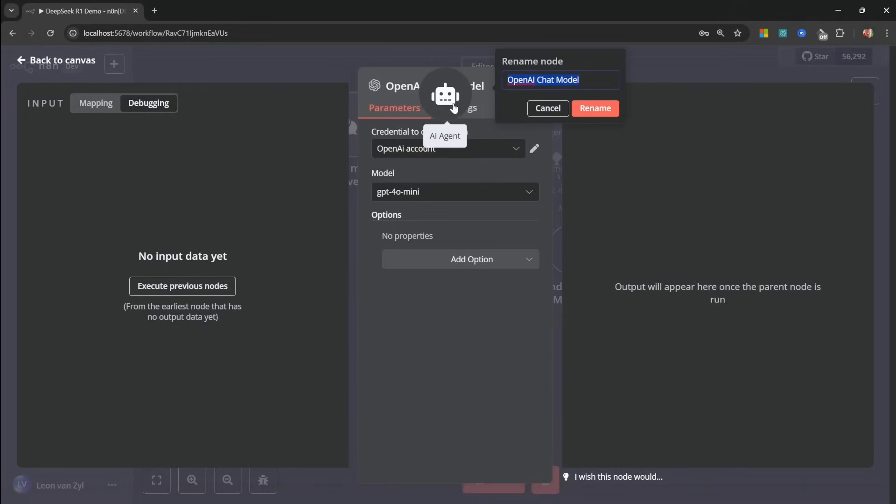
pyautogui.click(546, 108)
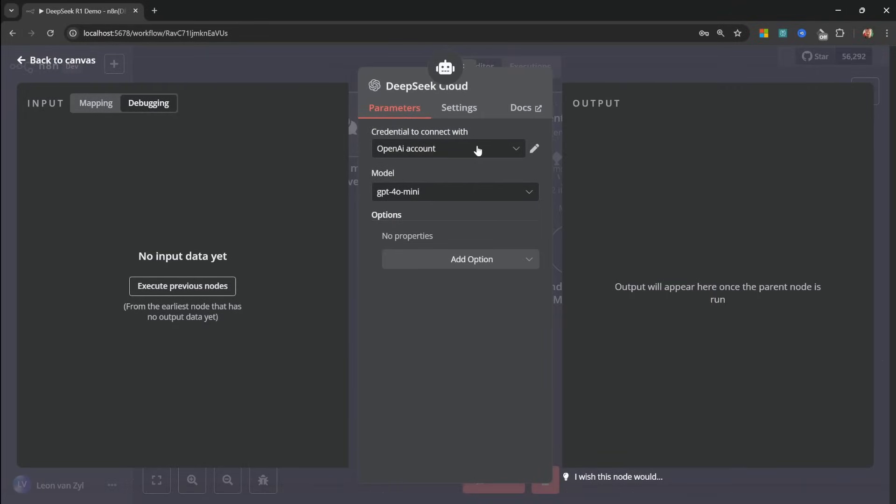
pyautogui.click(448, 149)
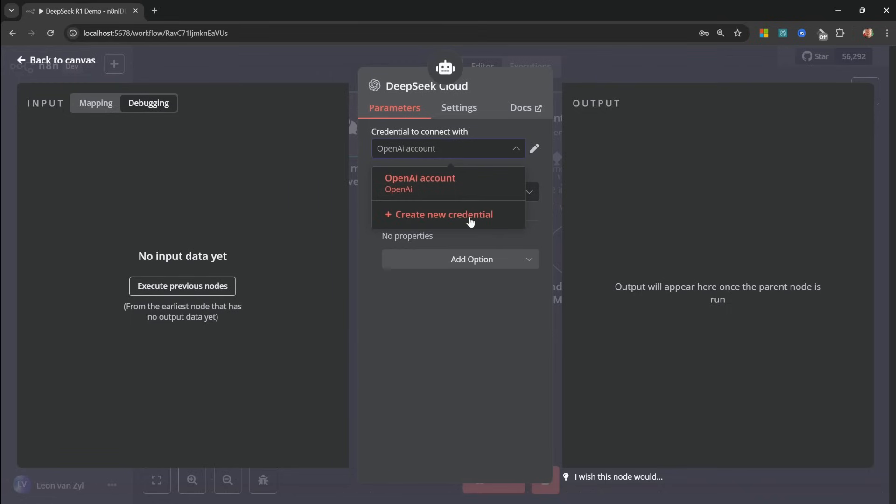
pyautogui.click(446, 215)
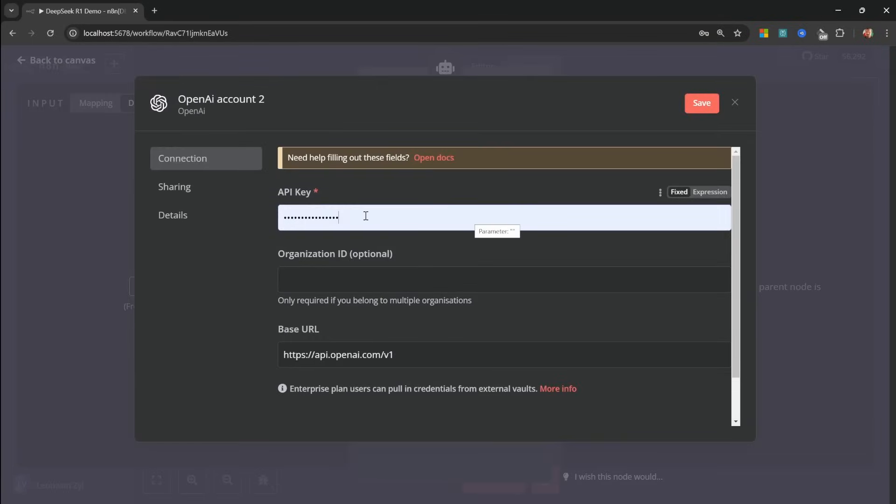
pyautogui.moveTo(363, 214)
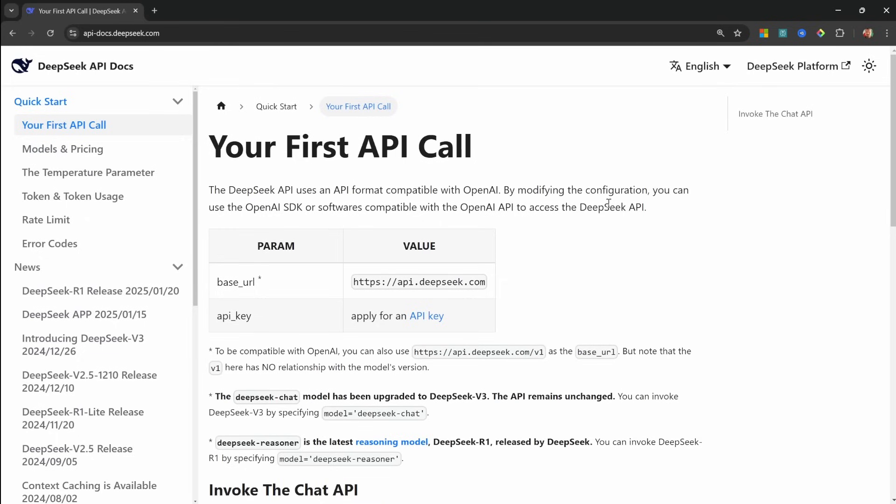
pyautogui.moveTo(558, 258)
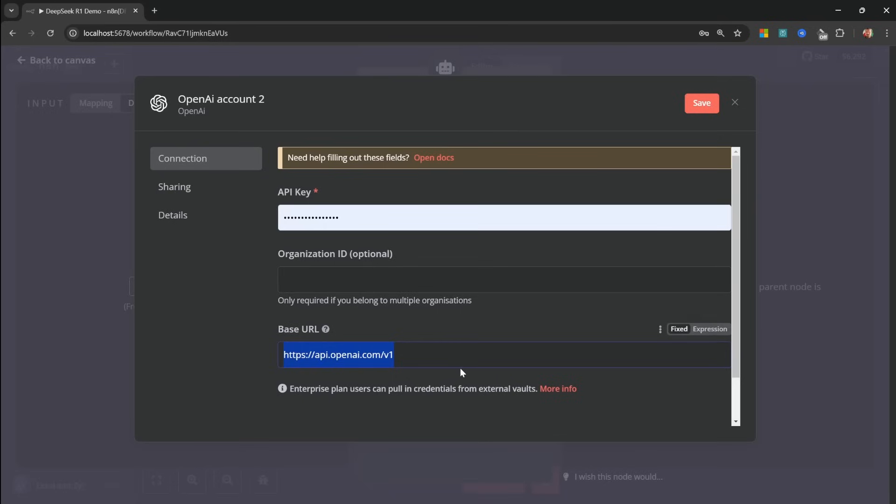
pyautogui.write('https://api.deepseek.com/v1')
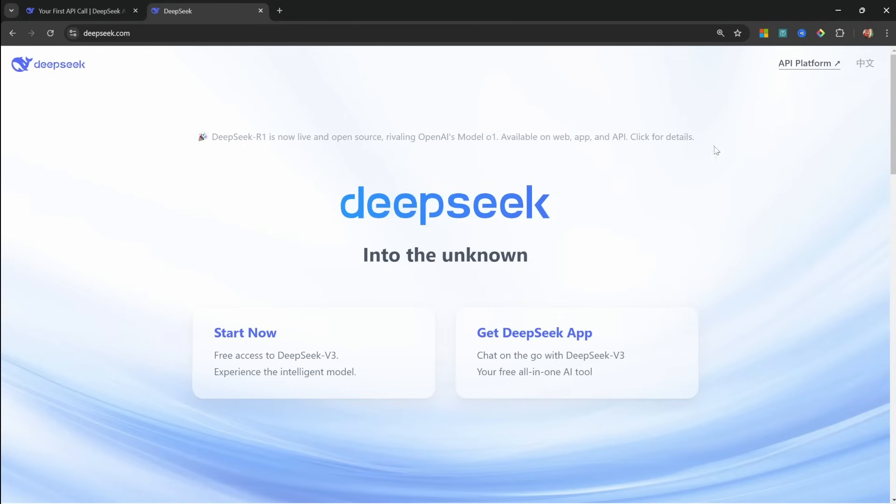
pyautogui.moveTo(808, 68)
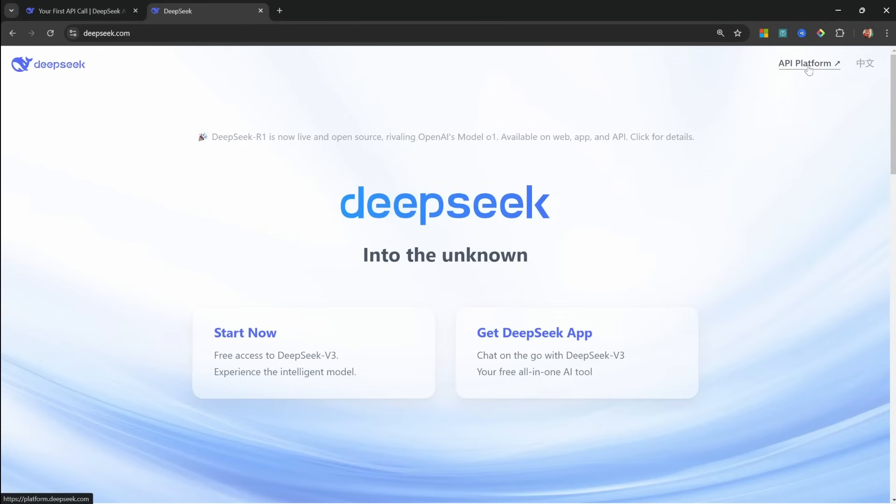
# Step: Reach the API keys page on the DeepSeek Platform via the top-up page
pyautogui.click(805, 64)
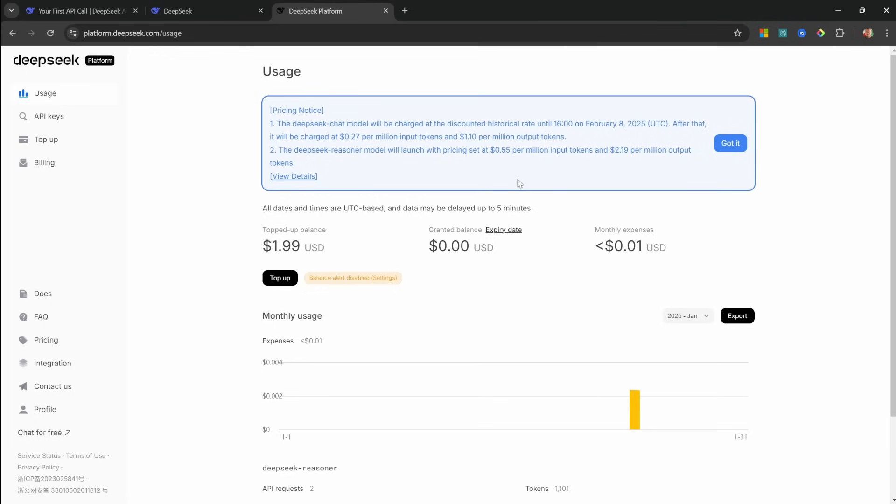
pyautogui.moveTo(365, 268)
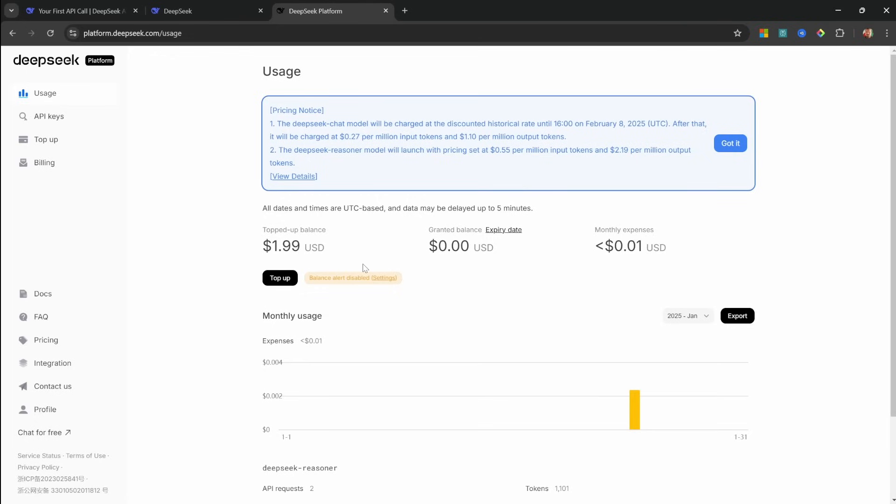
pyautogui.click(45, 139)
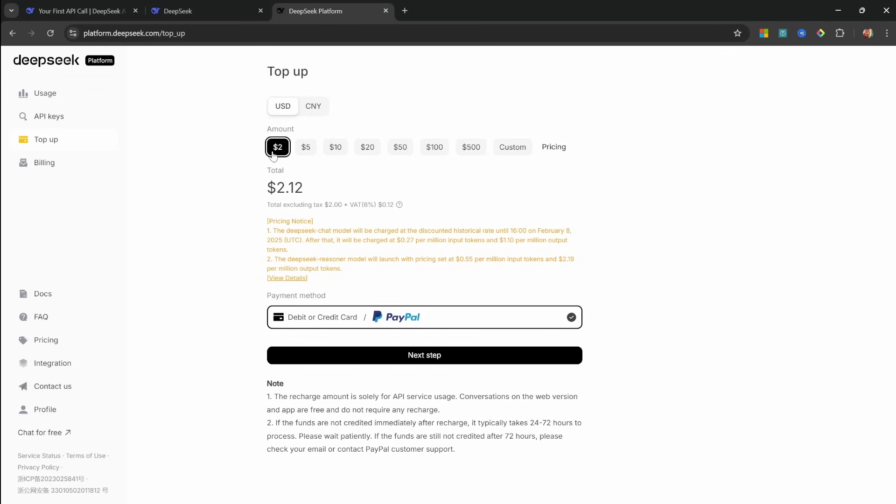
pyautogui.moveTo(101, 148)
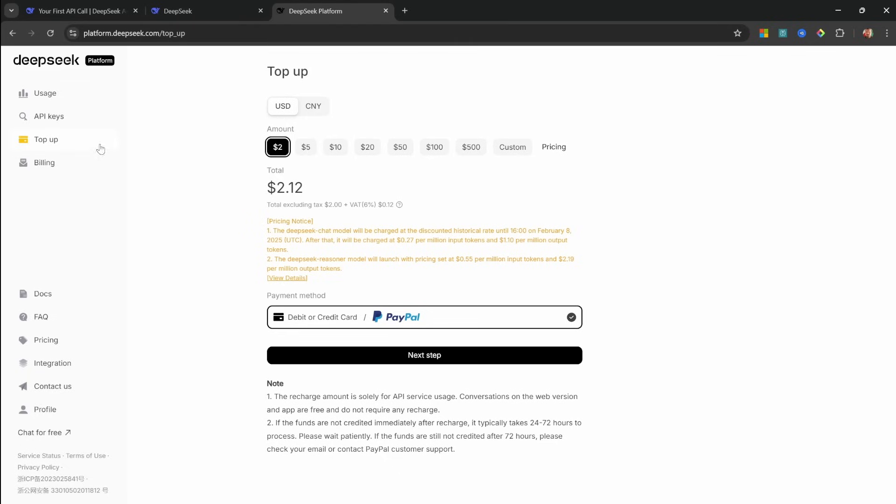
pyautogui.click(49, 116)
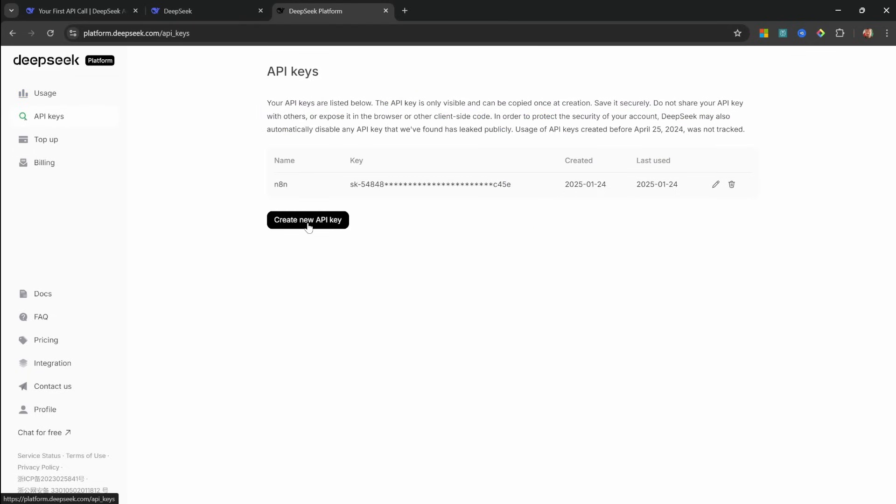
# Step: Create a new DeepSeek API key named n8n-tutorial
pyautogui.click(307, 220)
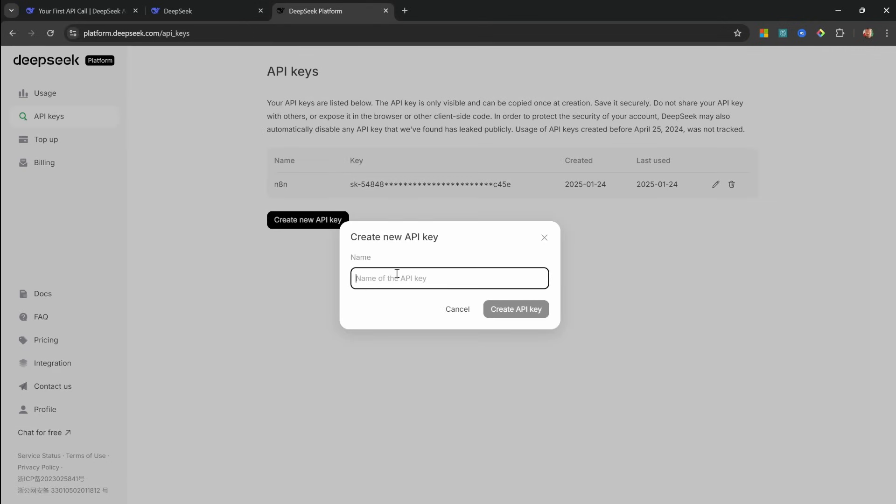
pyautogui.write('n8n-tutorial')
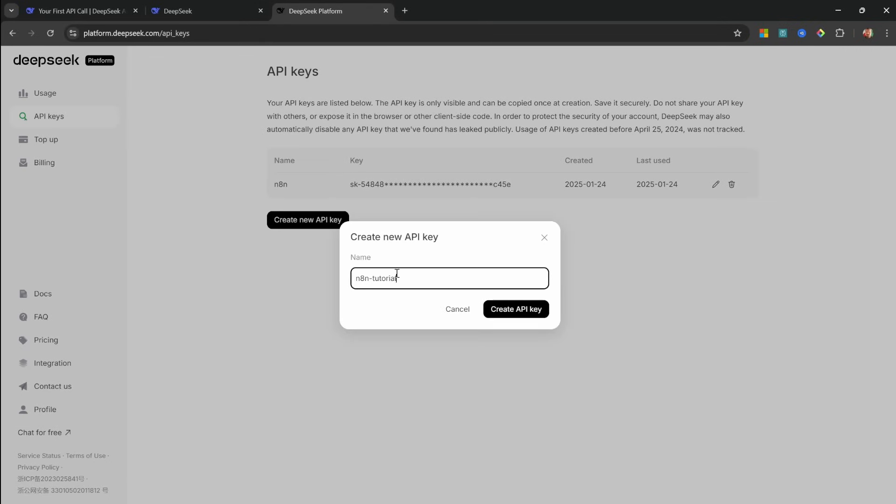
pyautogui.click(514, 309)
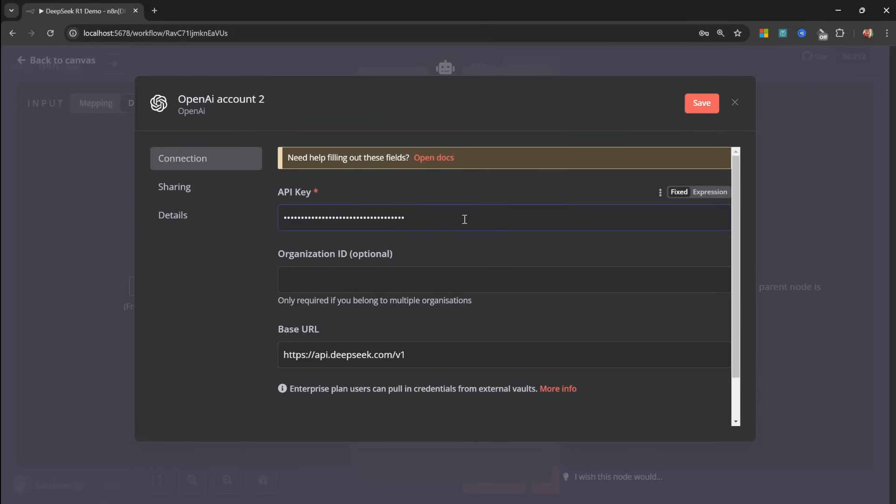
# Step: Rename the credential to DeepSeek API and save it
pyautogui.click(701, 103)
pyautogui.write('D')
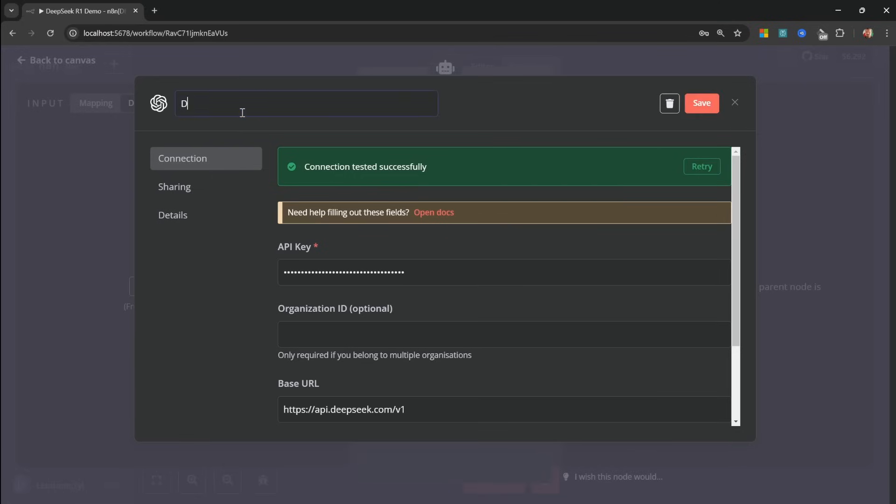
pyautogui.write('eepSeek API')
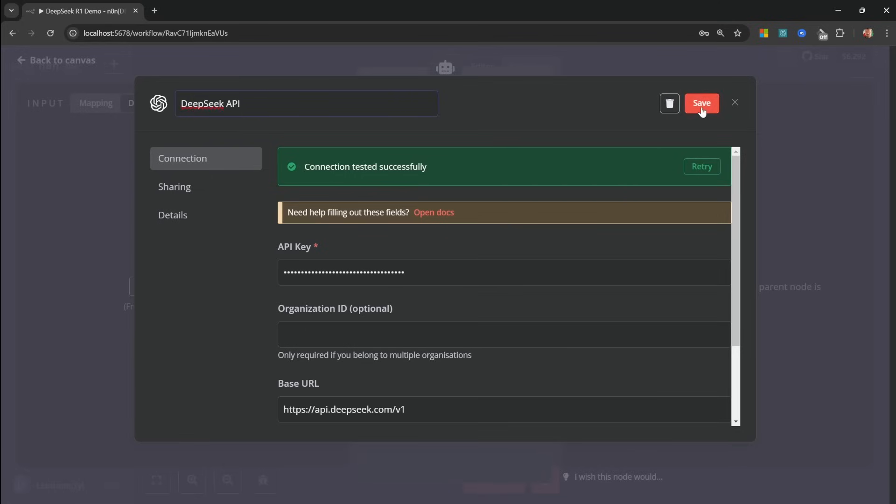
pyautogui.click(701, 103)
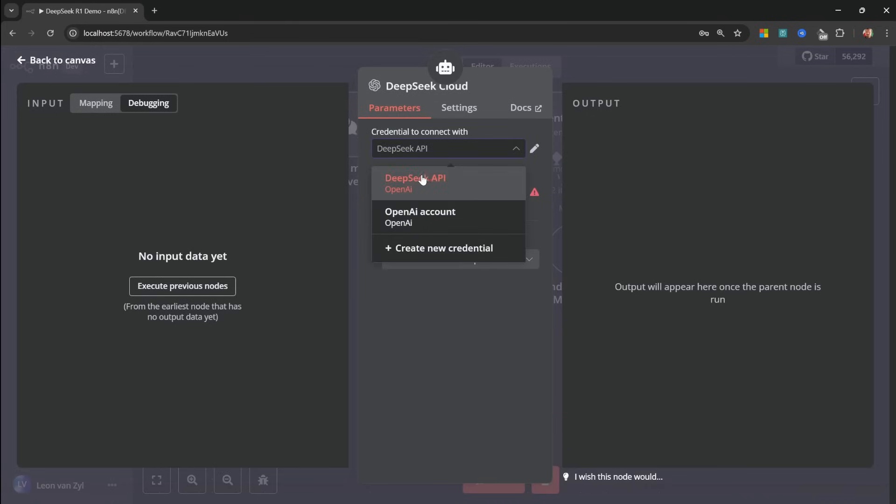
# Step: Attach the DeepSeek API credential to the node and make its Model field an expression
pyautogui.click(414, 182)
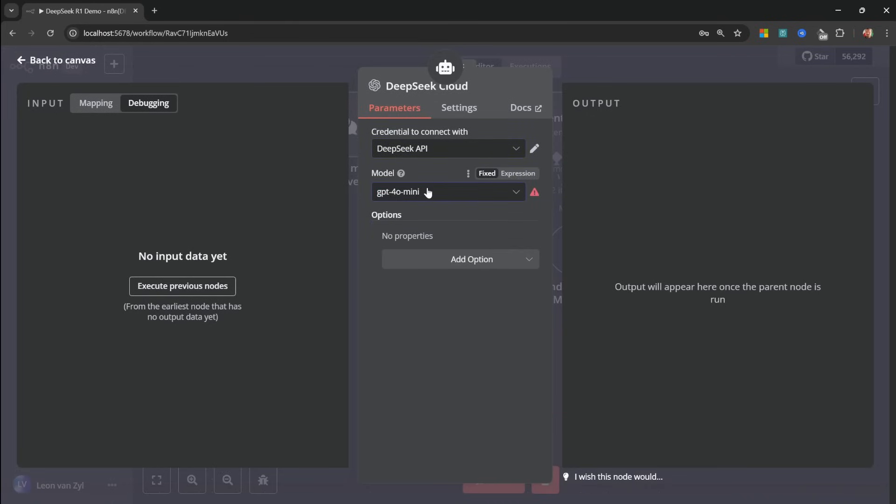
pyautogui.click(447, 192)
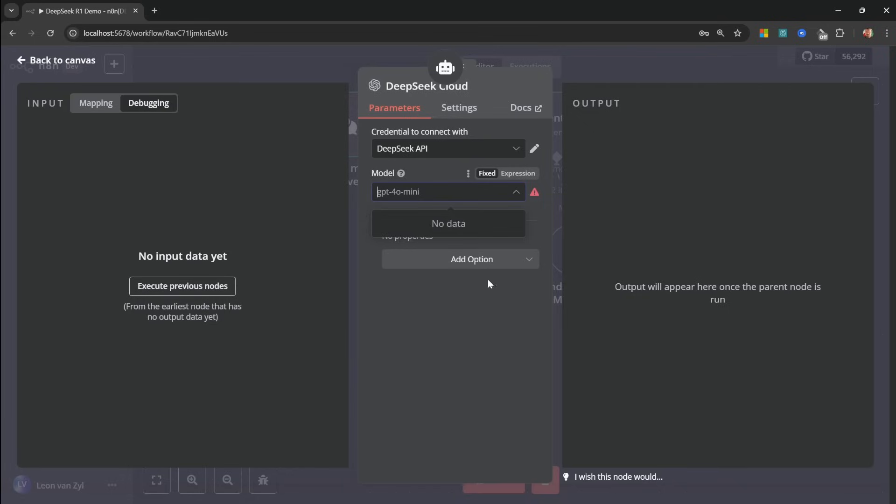
pyautogui.moveTo(361, 236)
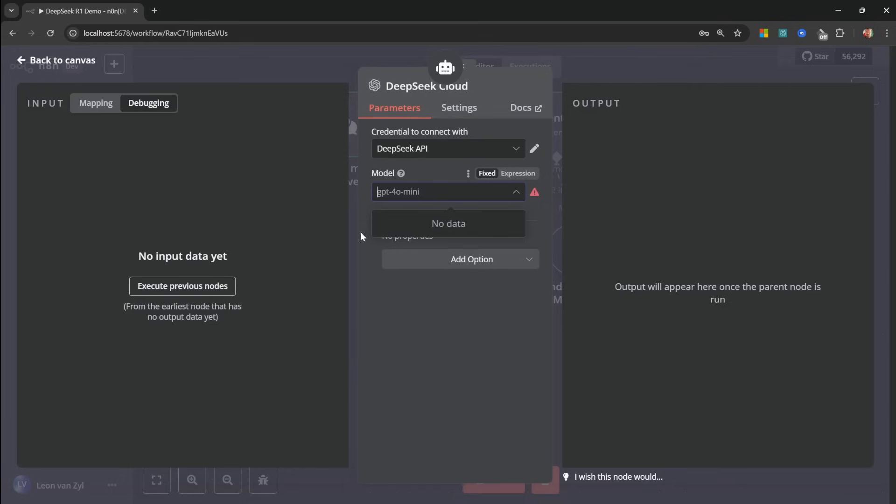
pyautogui.click(448, 191)
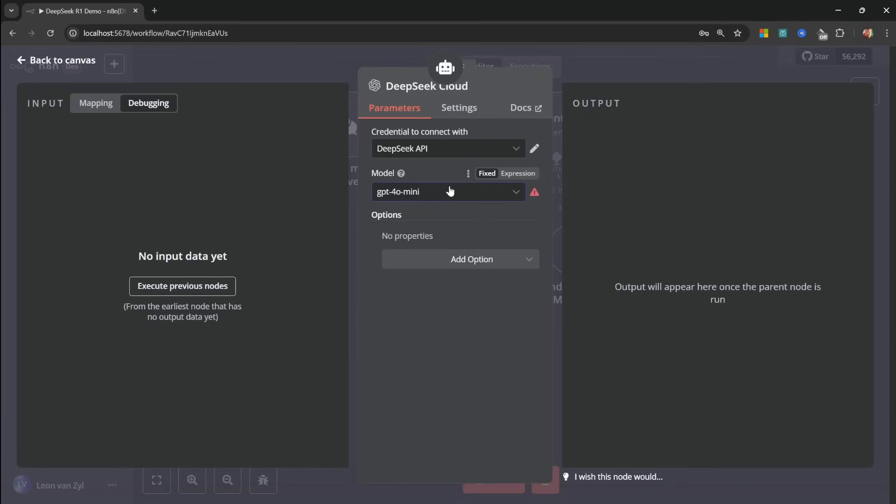
pyautogui.moveTo(441, 191)
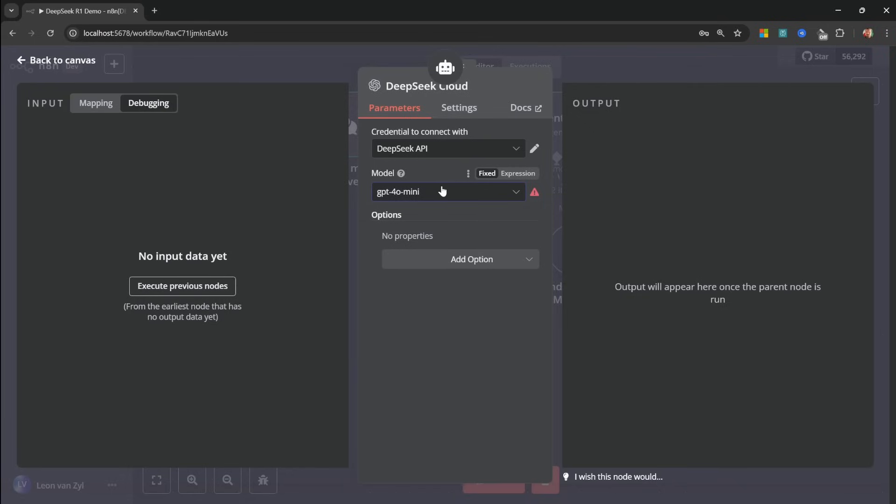
pyautogui.click(517, 174)
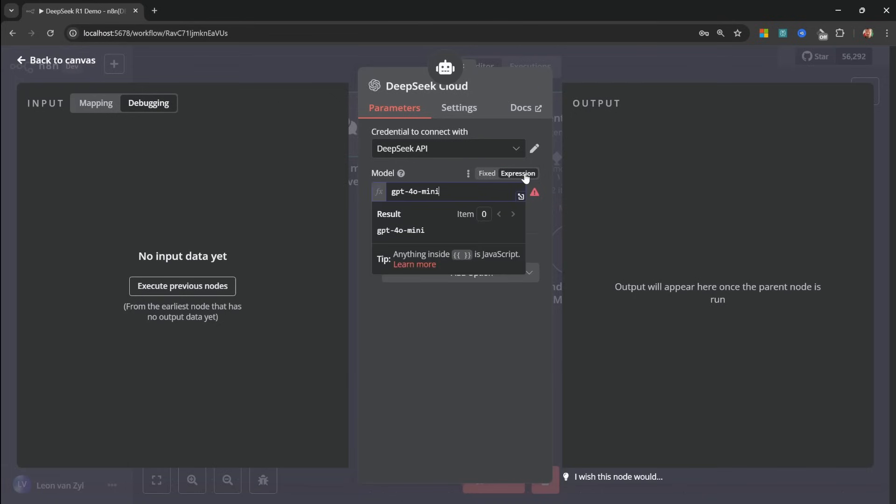
pyautogui.moveTo(473, 190)
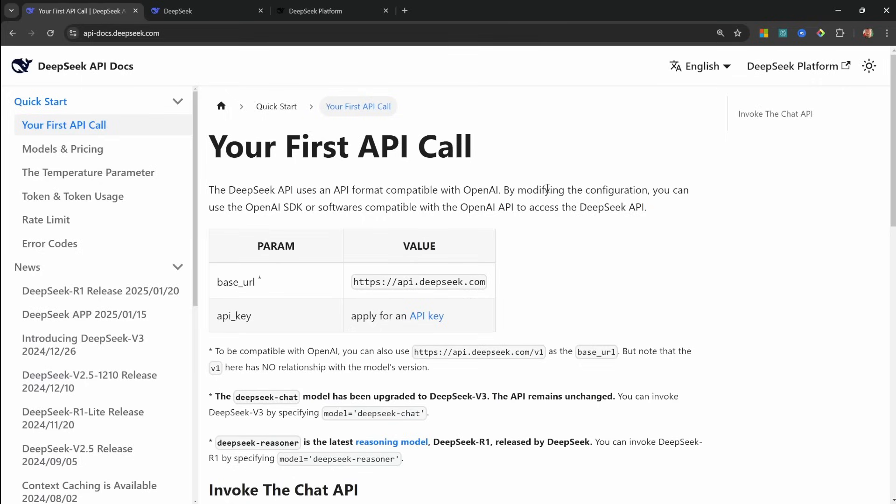
# Step: Copy deepseek-reasoner from the DeepSeek docs into the node's Model expression
pyautogui.scroll(-3)
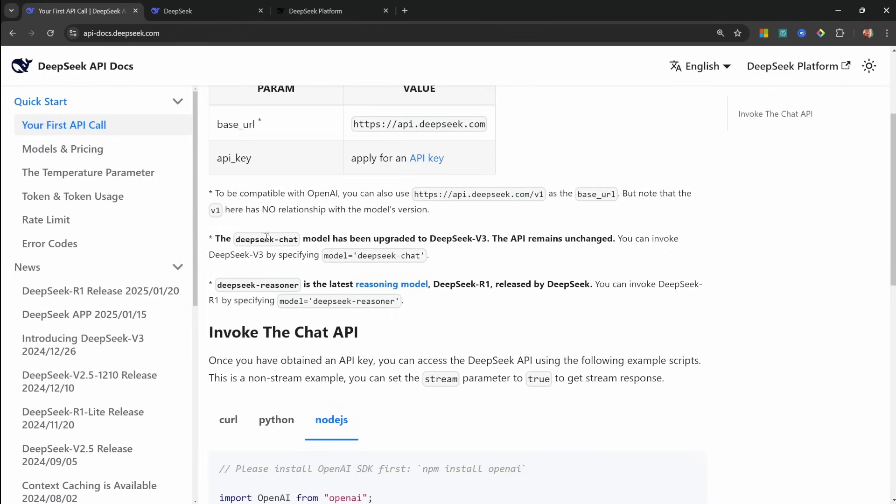
pyautogui.moveTo(235, 243)
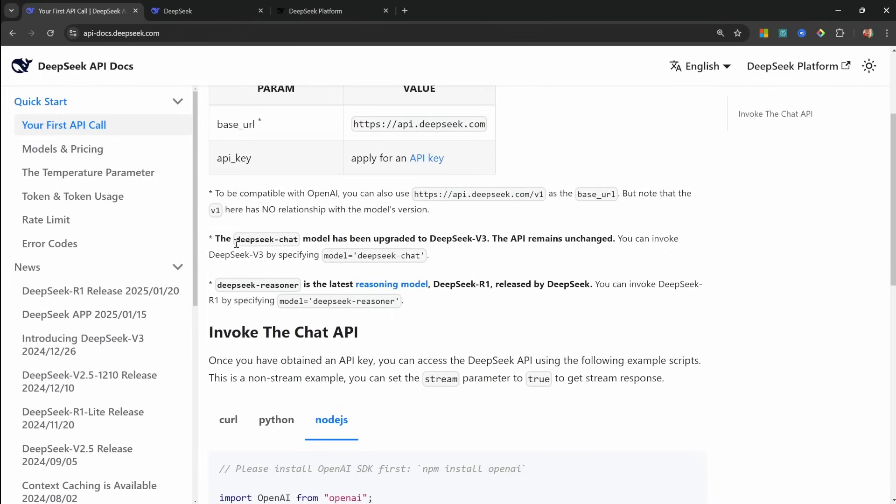
pyautogui.doubleClick(265, 238)
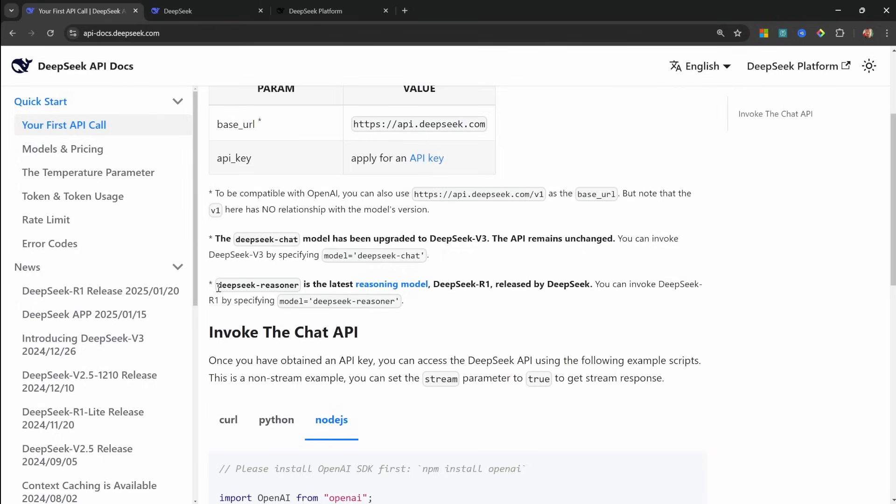
pyautogui.doubleClick(258, 285)
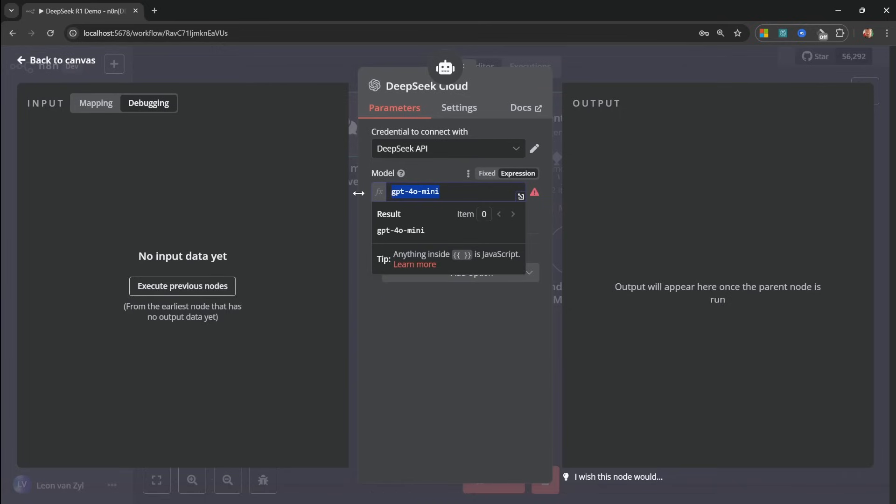
pyautogui.write('deepseek-reasoner')
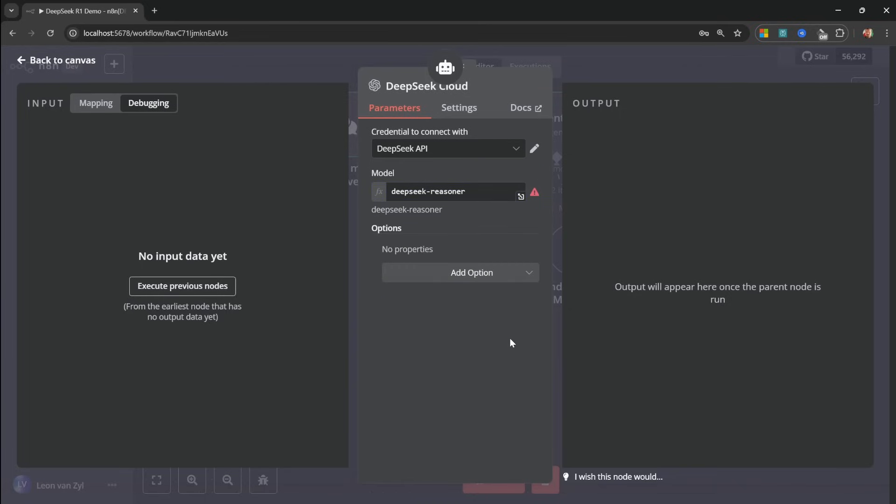
# Step: Return to the canvas and bring up the workflow chat
pyautogui.click(55, 60)
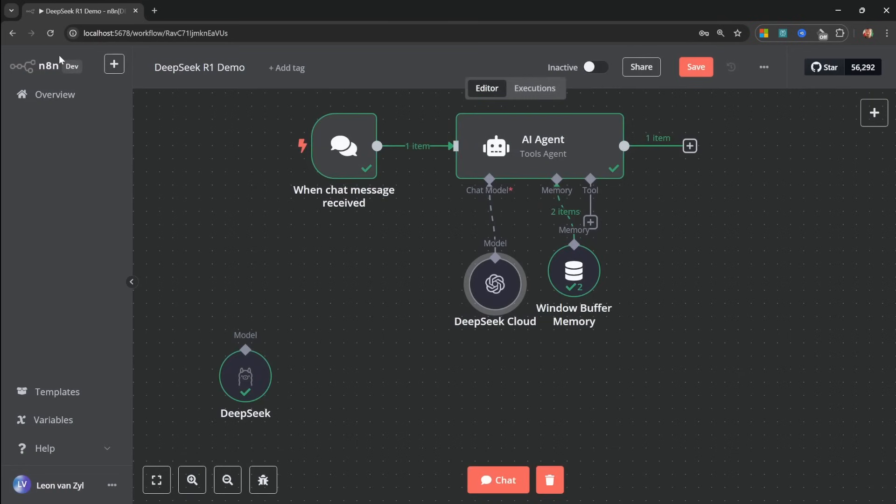
pyautogui.click(495, 480)
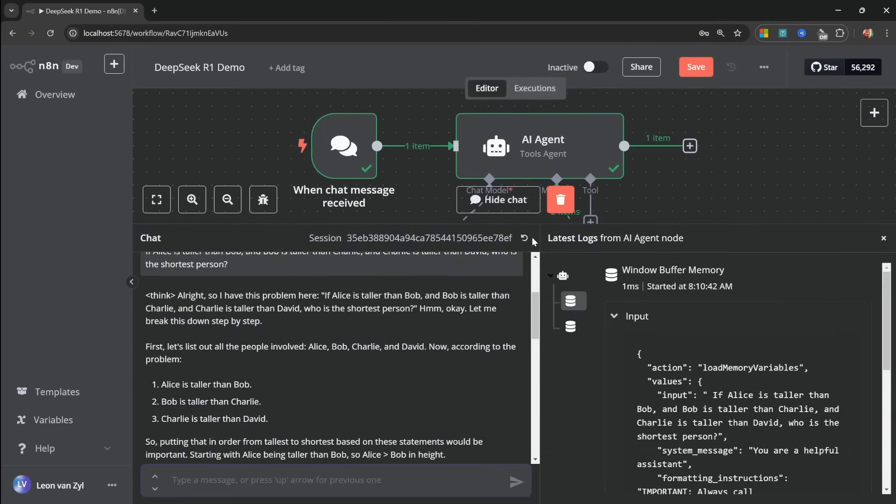
# Step: Reset the chat session and resend the shortest-person question, getting the answer David
pyautogui.click(523, 238)
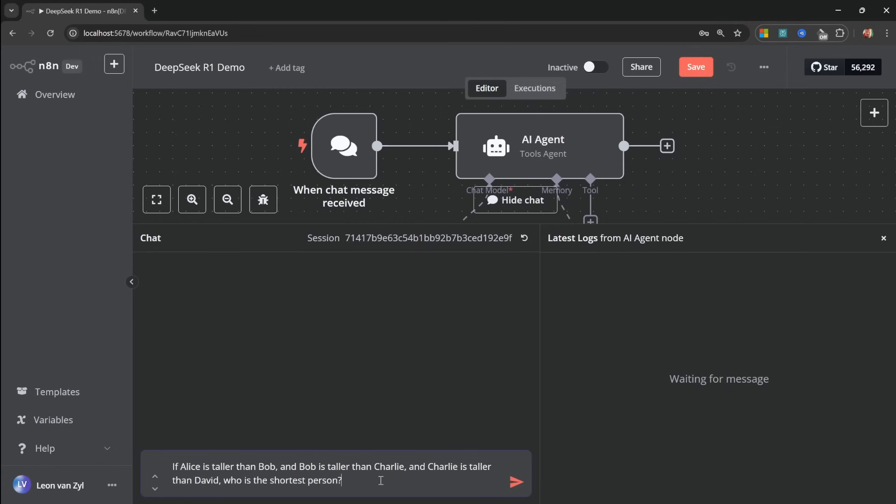
pyautogui.click(515, 482)
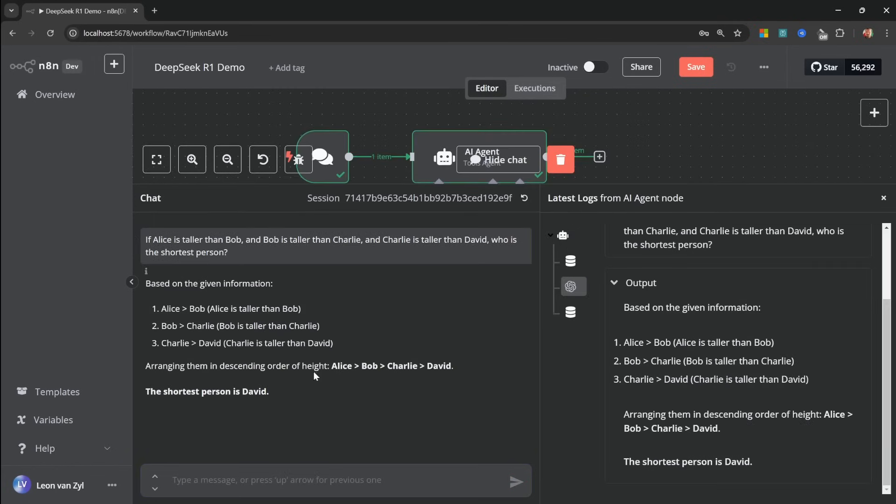
pyautogui.moveTo(312, 406)
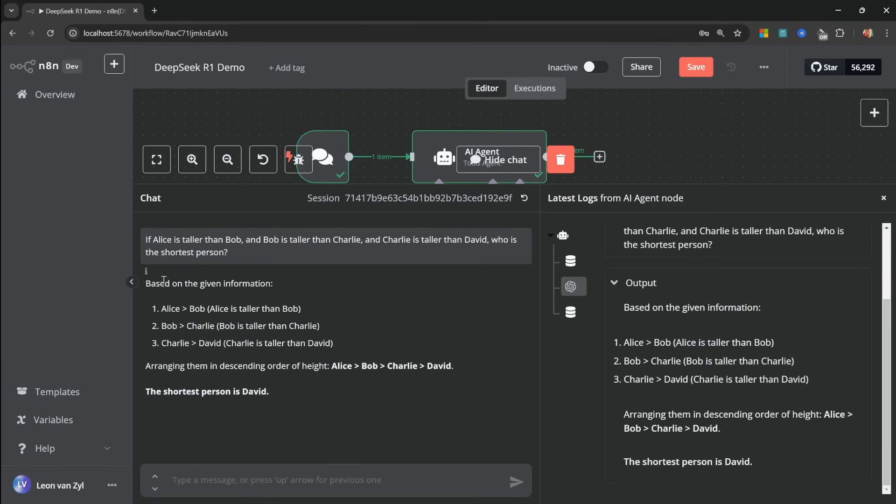
pyautogui.moveTo(300, 411)
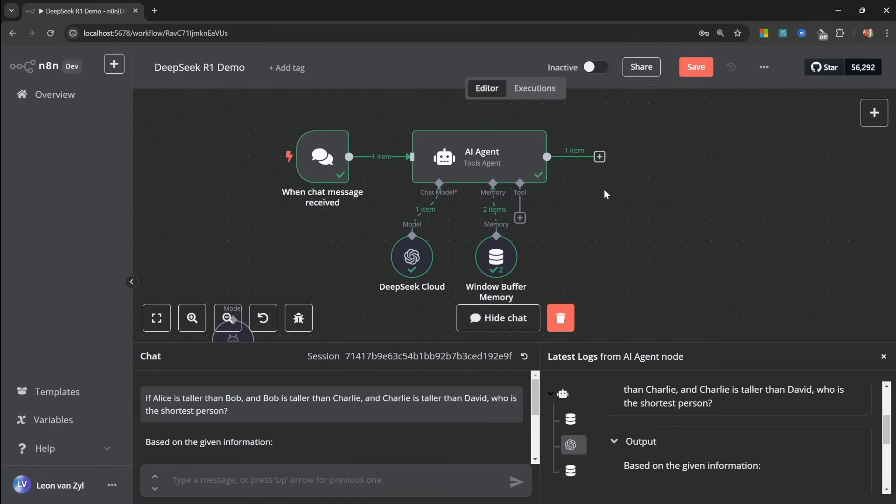
pyautogui.moveTo(690, 204)
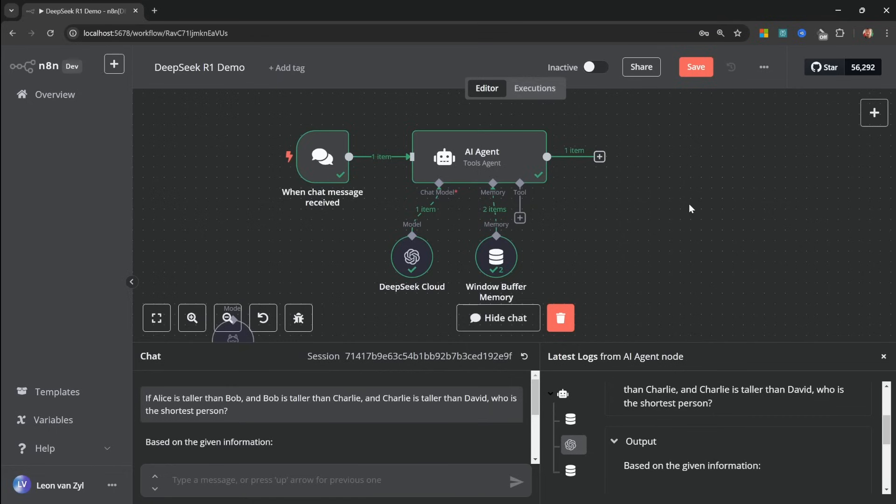
pyautogui.moveTo(670, 227)
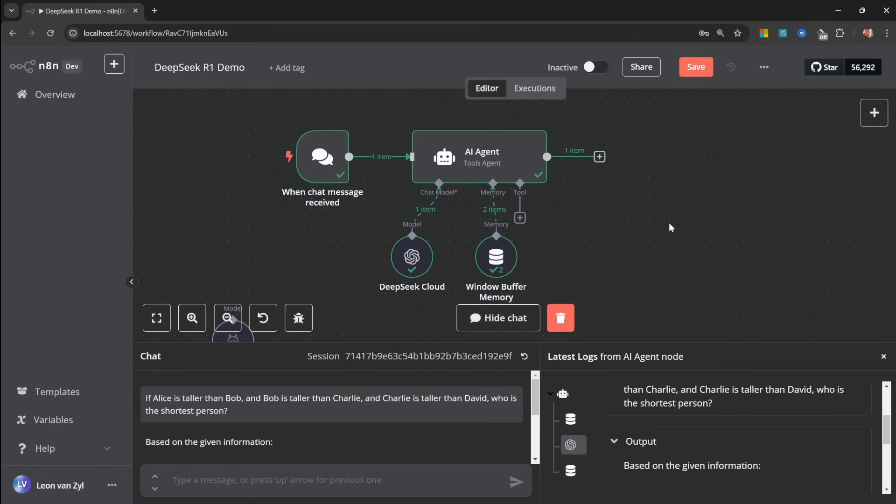
pyautogui.moveTo(642, 232)
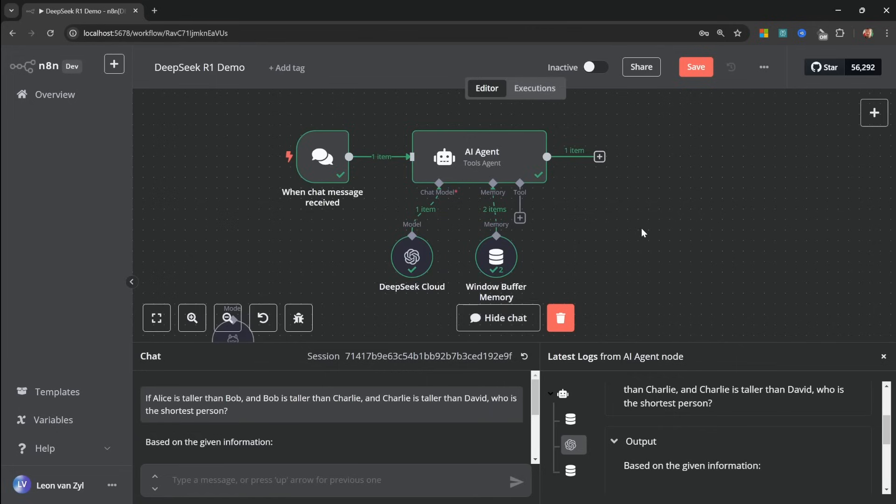
pyautogui.moveTo(583, 222)
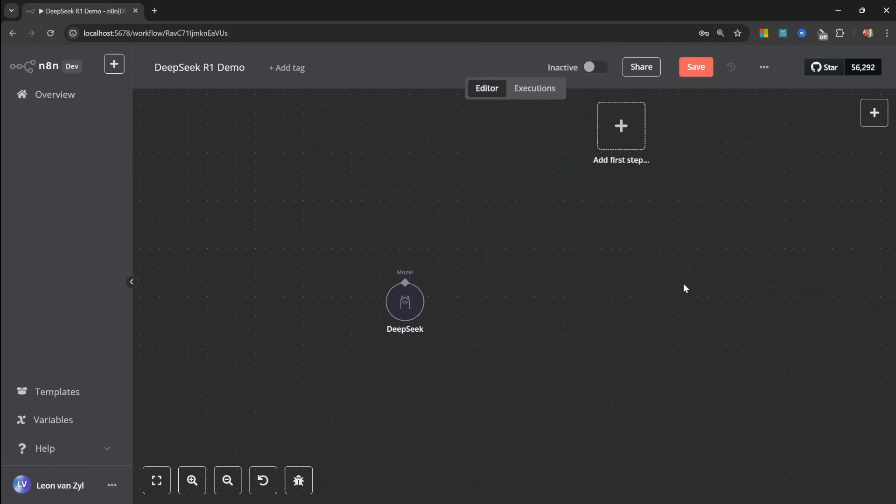
# Step: Add a manual trigger as the first step and search for the HTTP Request node
pyautogui.click(620, 125)
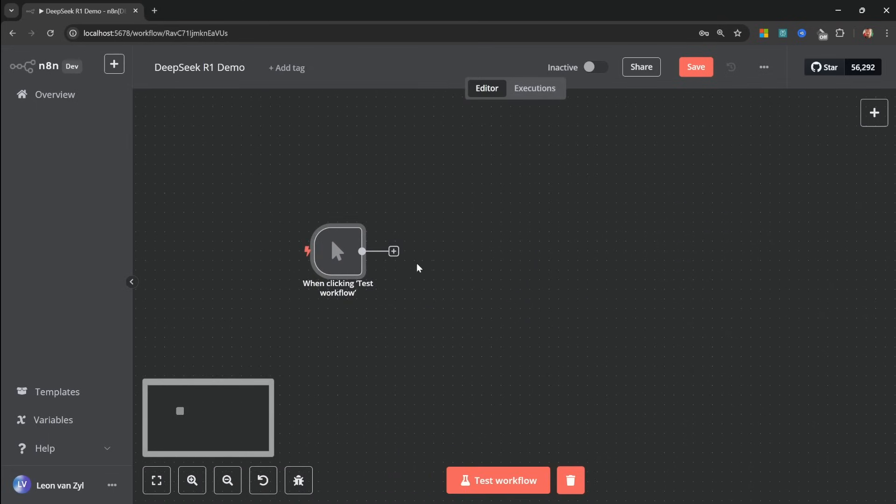
pyautogui.write('HTTP')
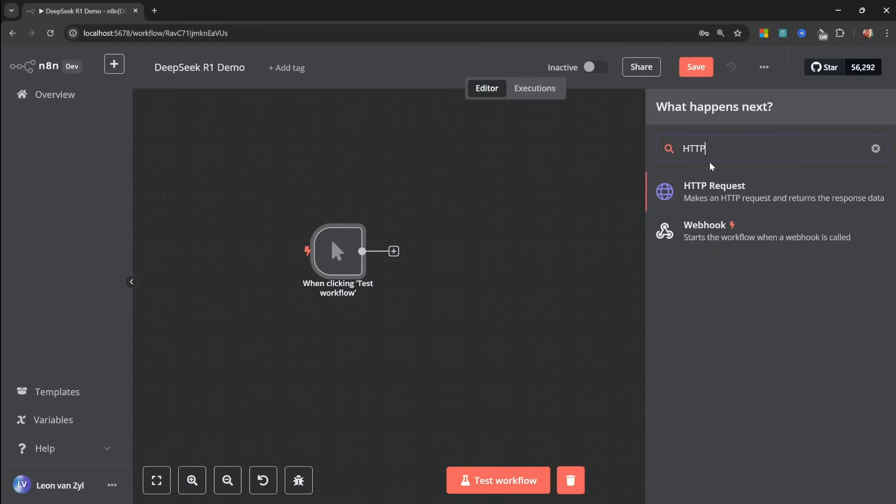
pyautogui.moveTo(759, 201)
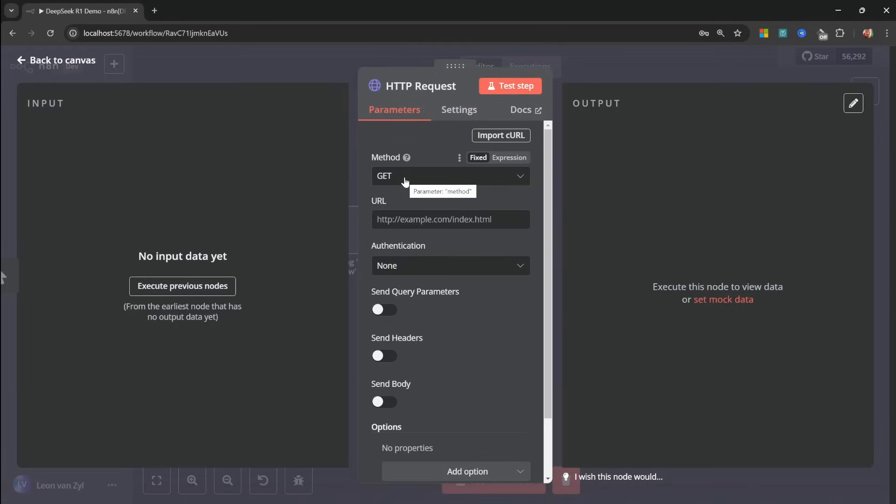
pyautogui.click(450, 176)
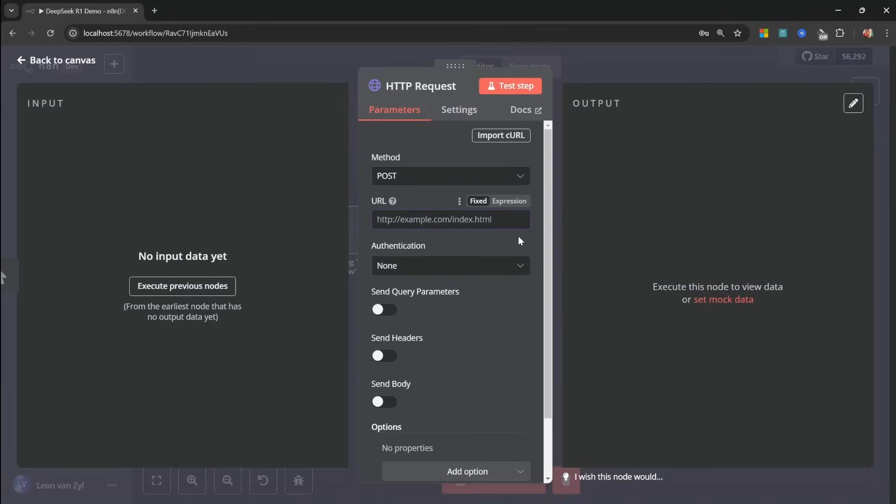
pyautogui.click(81, 10)
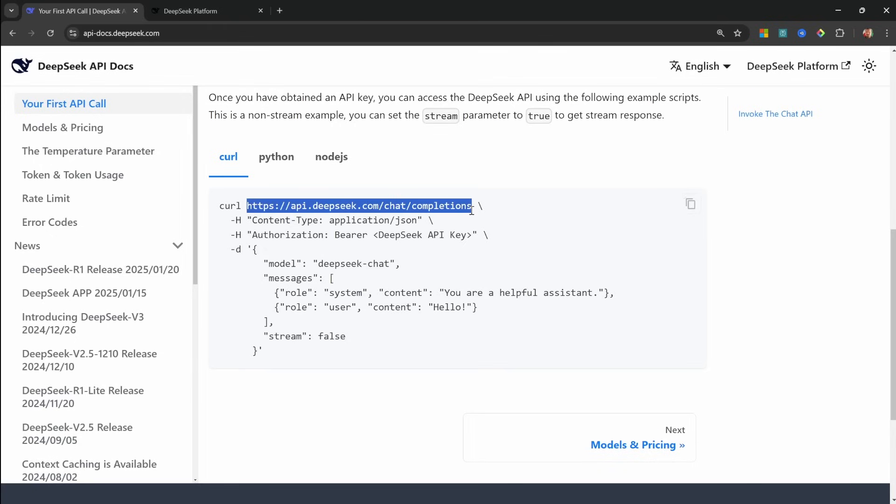
pyautogui.click(194, 10)
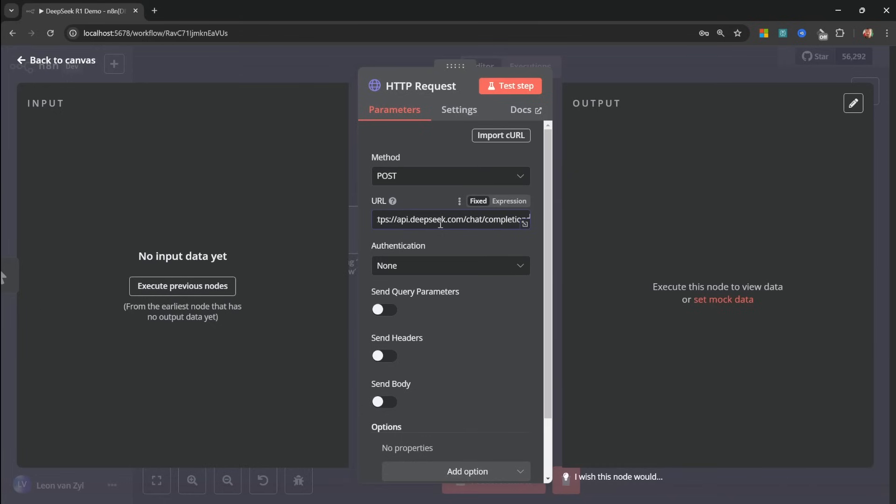
# Step: Set Authentication to Generic Credential Type
pyautogui.click(449, 265)
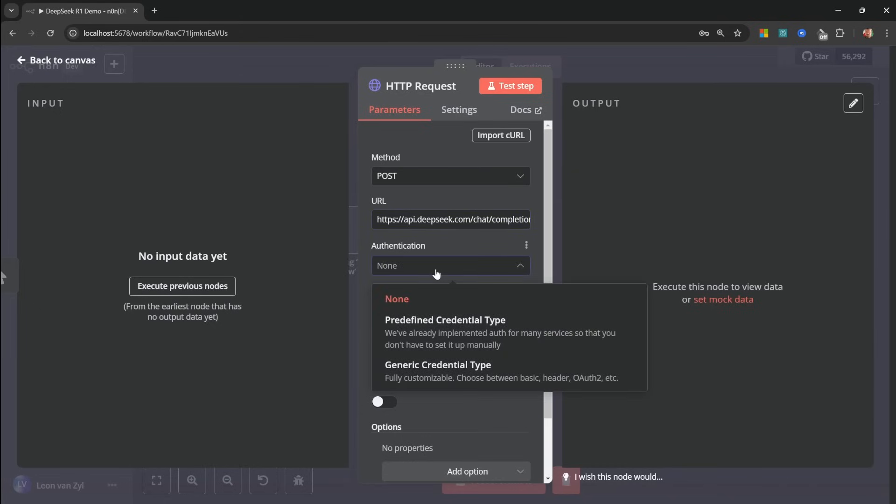
pyautogui.moveTo(455, 372)
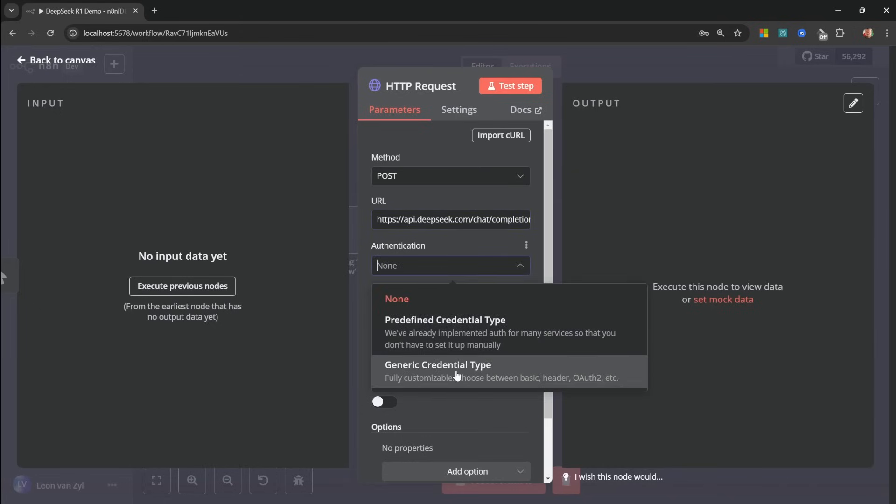
pyautogui.click(437, 370)
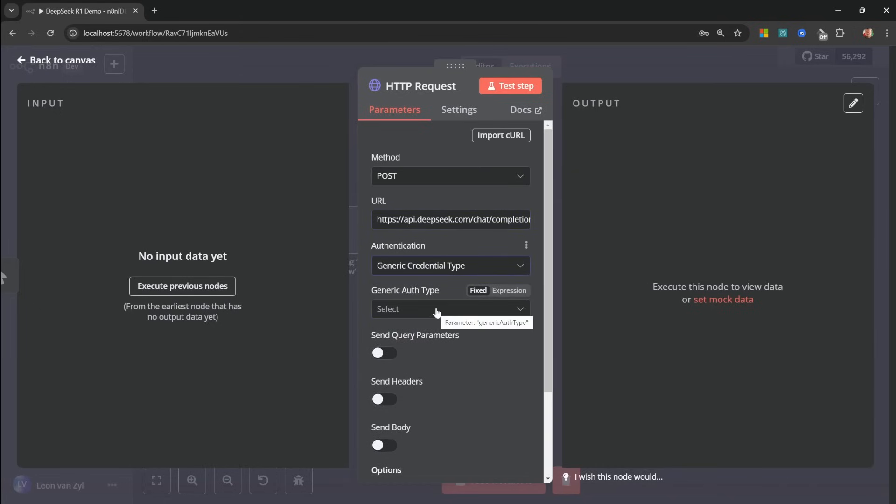
pyautogui.click(450, 309)
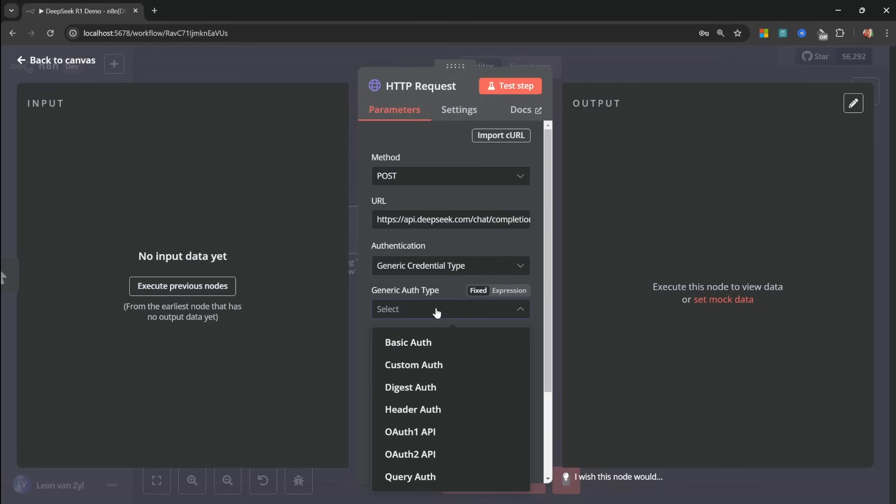
# Step: Create and save a Header Auth credential with name Authorization and a Bearer API key value
pyautogui.click(413, 409)
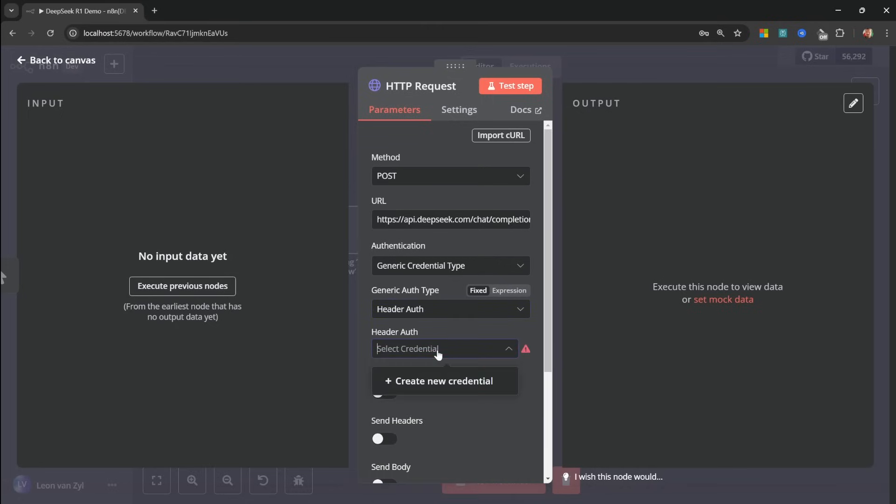
pyautogui.click(444, 381)
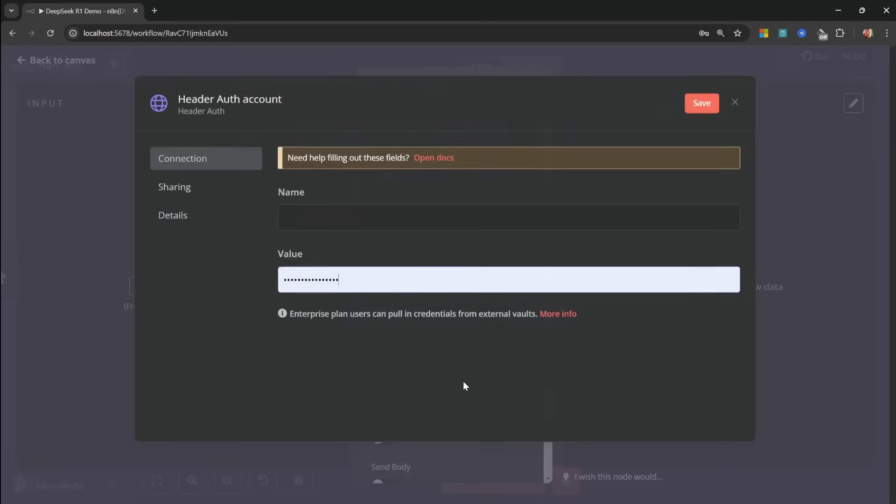
pyautogui.click(507, 218)
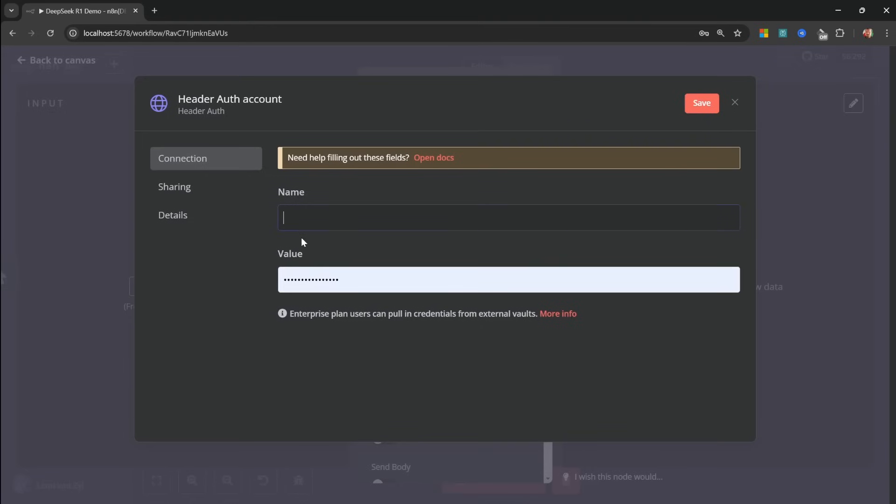
pyautogui.write('Authorization')
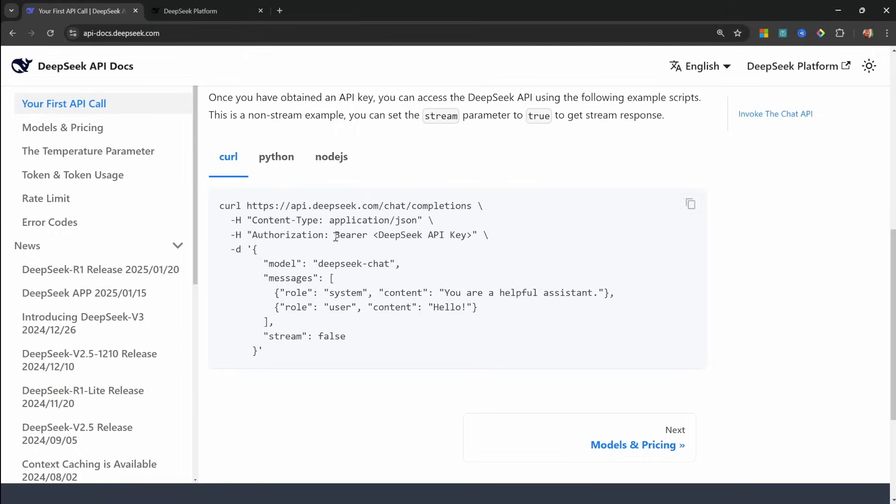
pyautogui.doubleClick(352, 235)
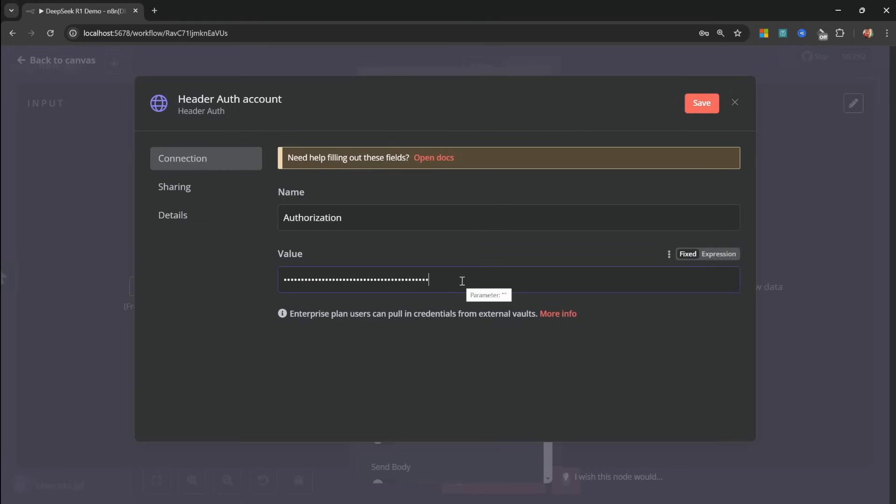
pyautogui.click(701, 102)
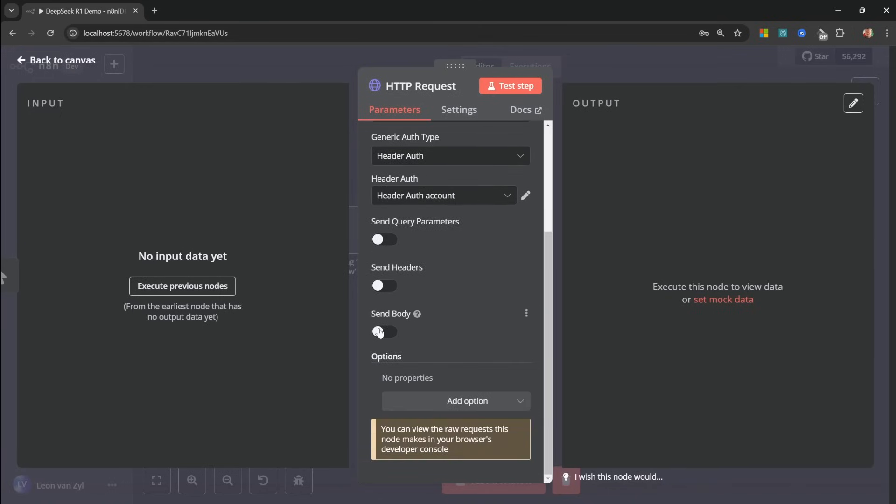
# Step: Send a JSON body with model = deepseek-reasoner and add a messages parameter as an expression
pyautogui.click(384, 331)
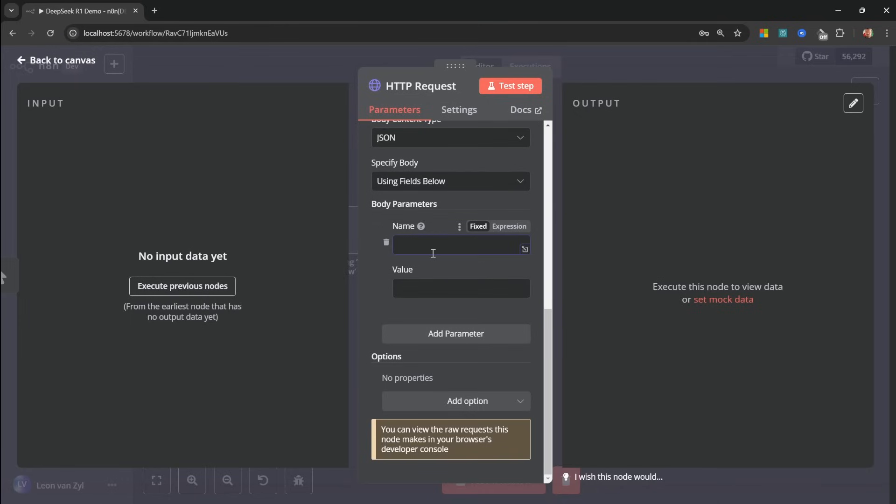
pyautogui.write('model')
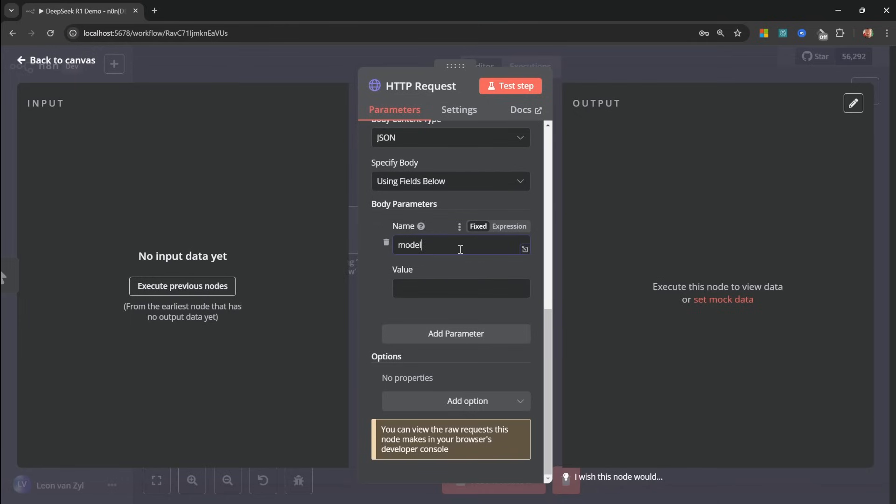
pyautogui.write('deepseek-reasoner')
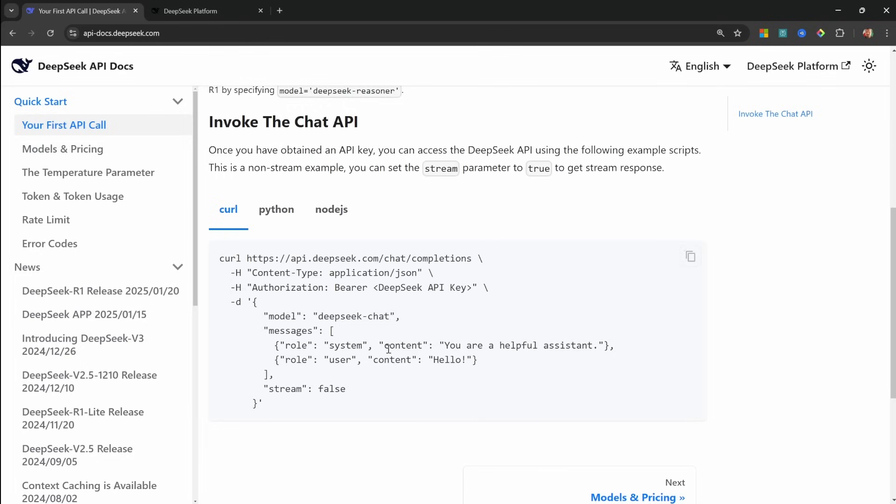
pyautogui.moveTo(274, 361); pyautogui.dragTo(436, 360)
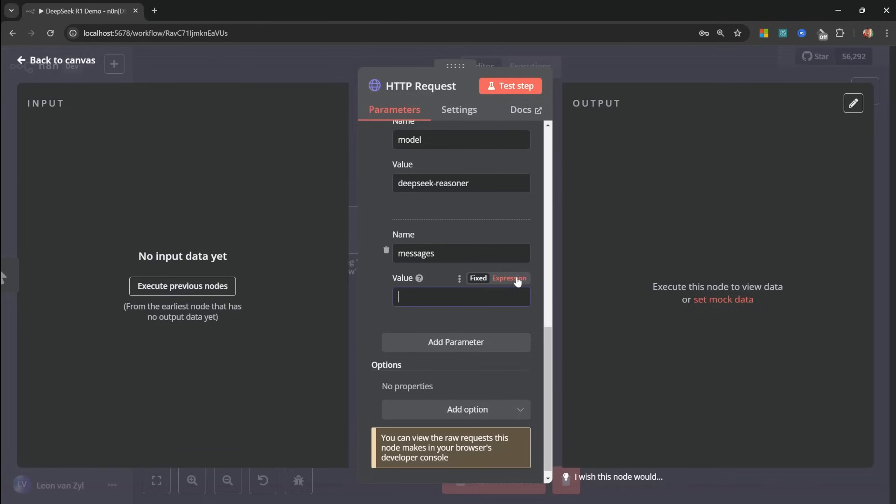
# Step: Set messages to an array with one user-role message and keep the expression
pyautogui.click(508, 278)
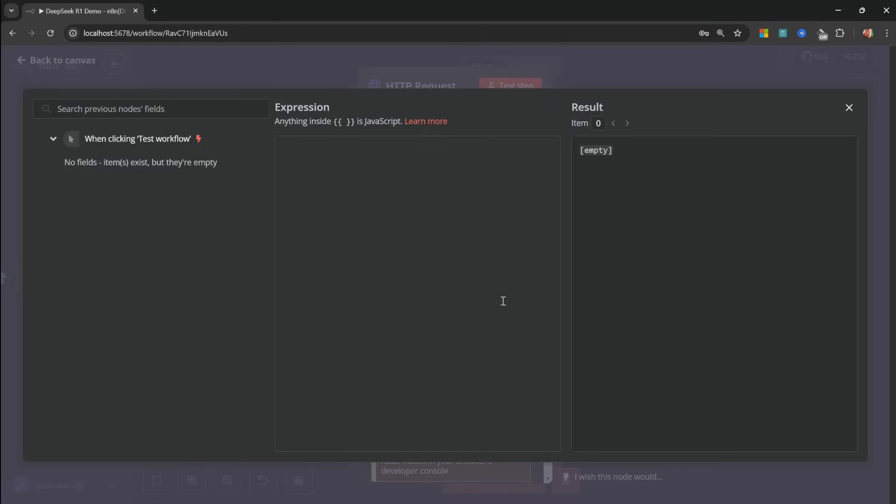
pyautogui.write('[')
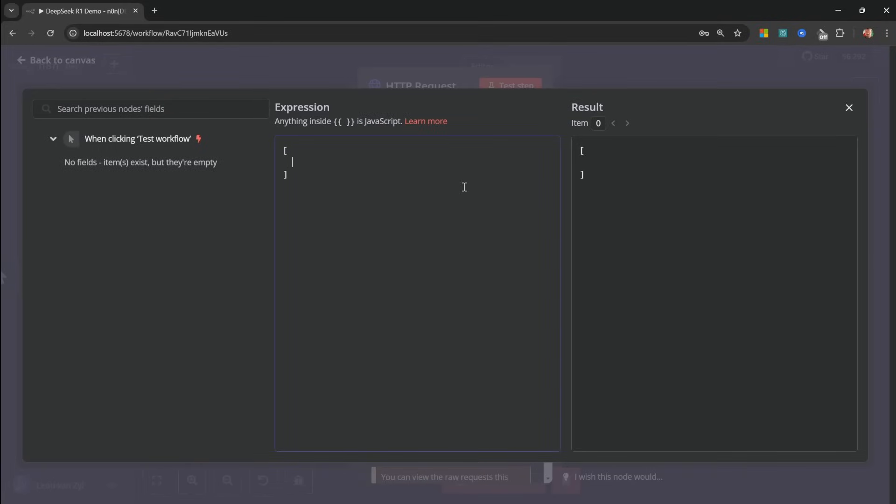
pyautogui.write('{"role": "user", "content": "Hello!"}')
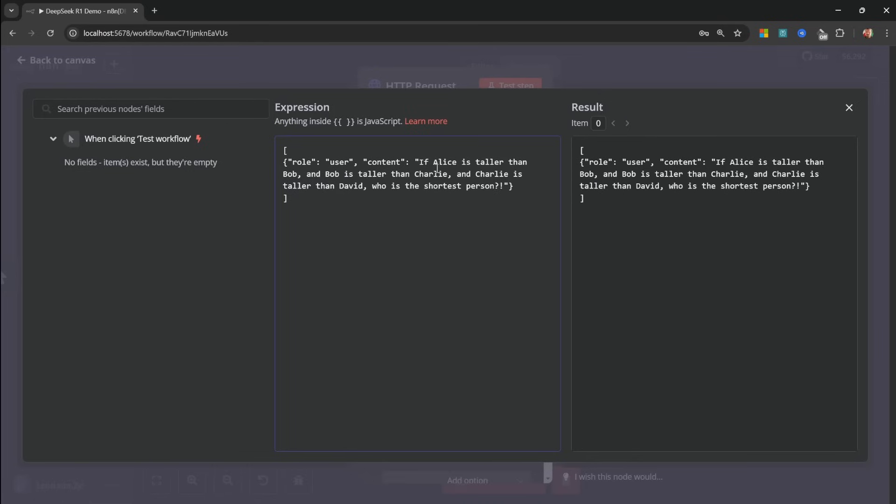
pyautogui.click(850, 107)
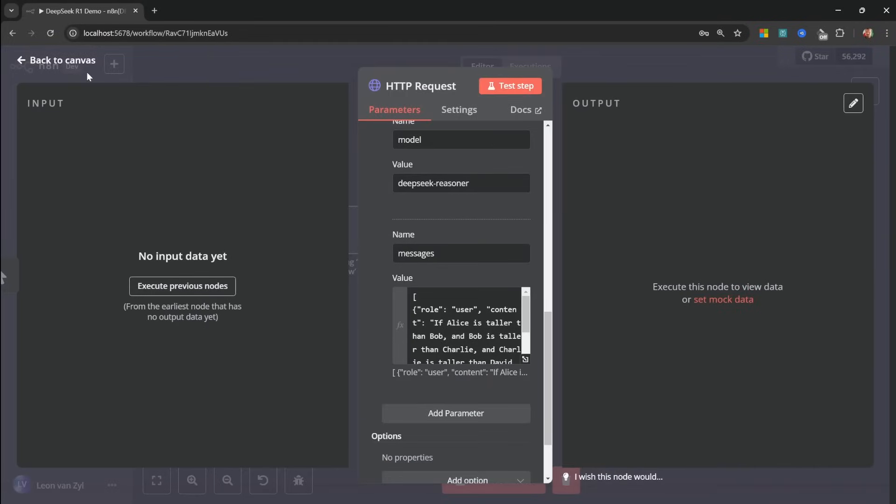
pyautogui.scroll(-3)
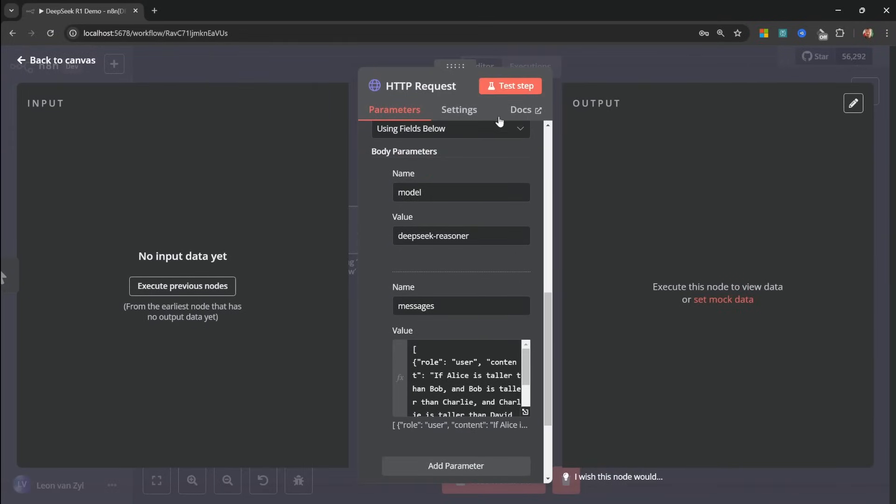
# Step: Test the request, then wrap the messages expression in {{ }} so it sends a real array
pyautogui.click(510, 86)
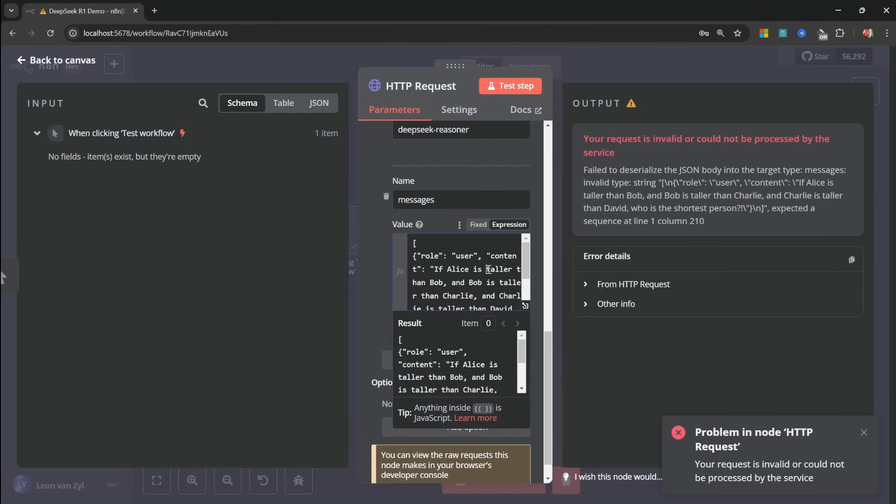
pyautogui.click(524, 306)
pyautogui.write('{{')
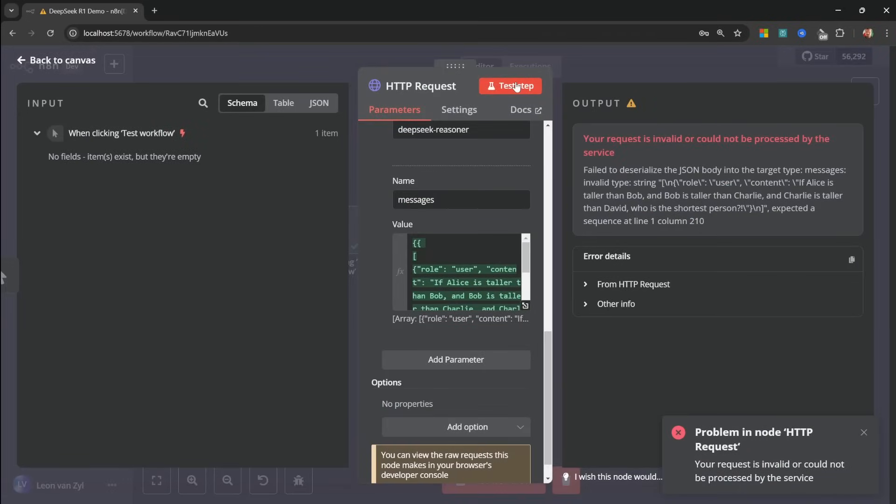
# Step: Rerun the request and review DeepSeek's content answer (David shortest) and its reasoning_content
pyautogui.click(510, 85)
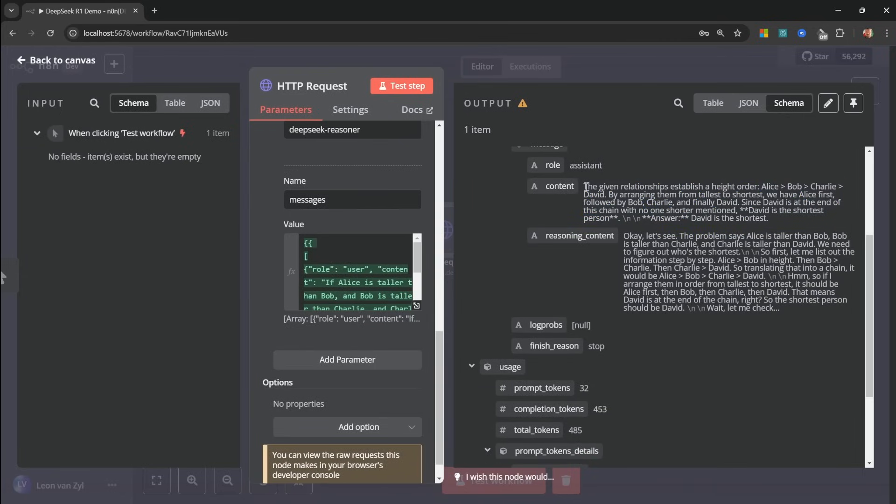
pyautogui.moveTo(584, 186); pyautogui.dragTo(770, 217)
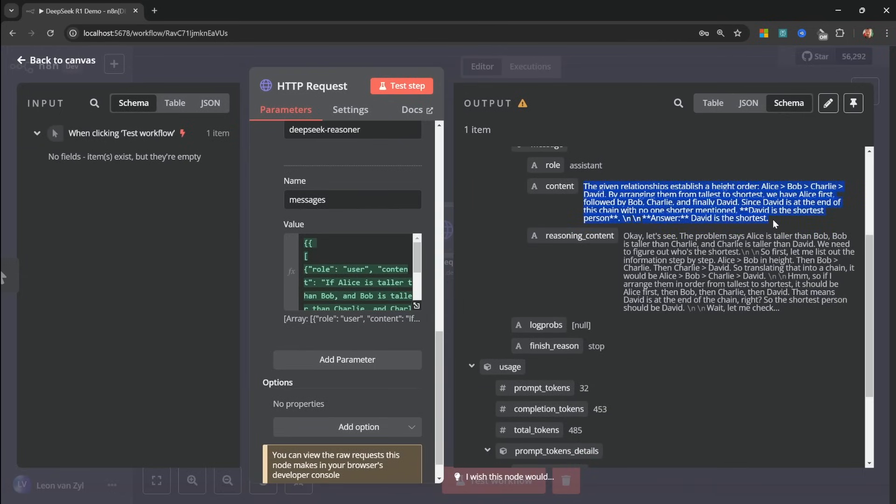
pyautogui.click(568, 241)
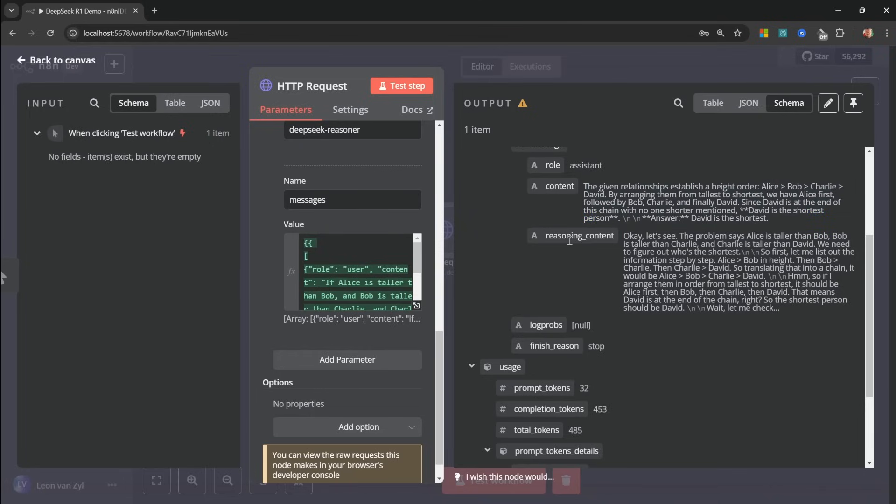
pyautogui.moveTo(596, 241)
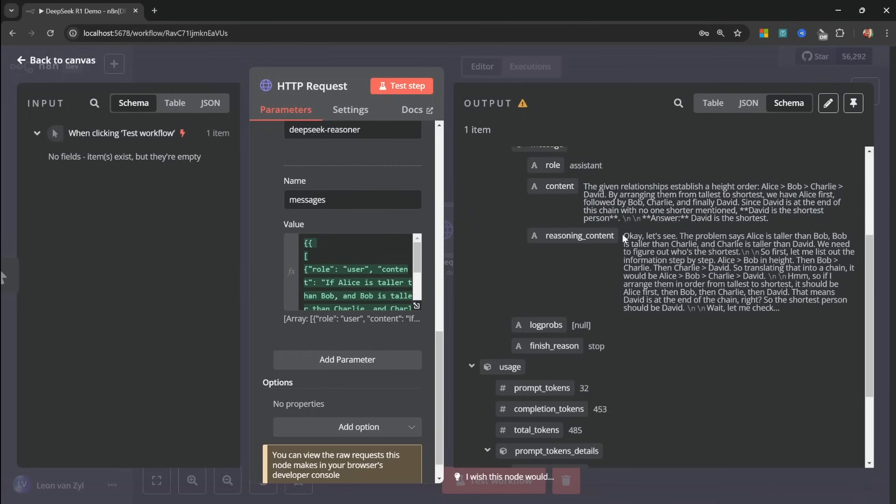
pyautogui.moveTo(625, 235); pyautogui.dragTo(816, 299)
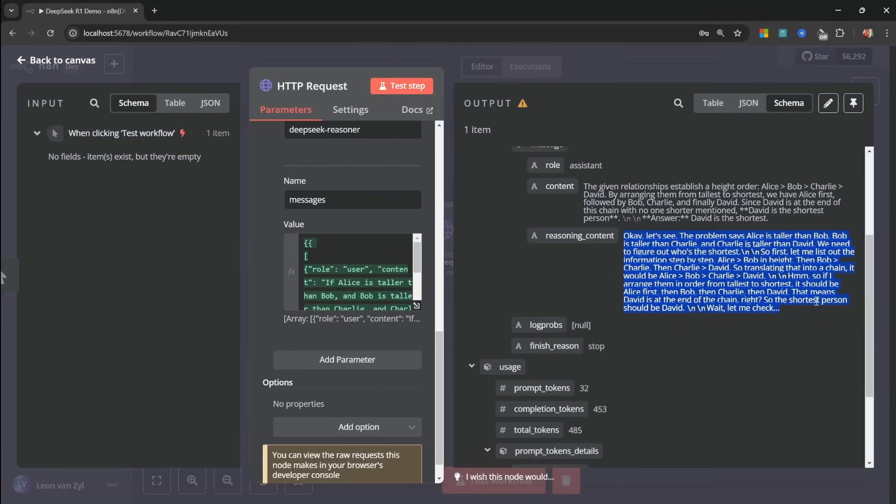